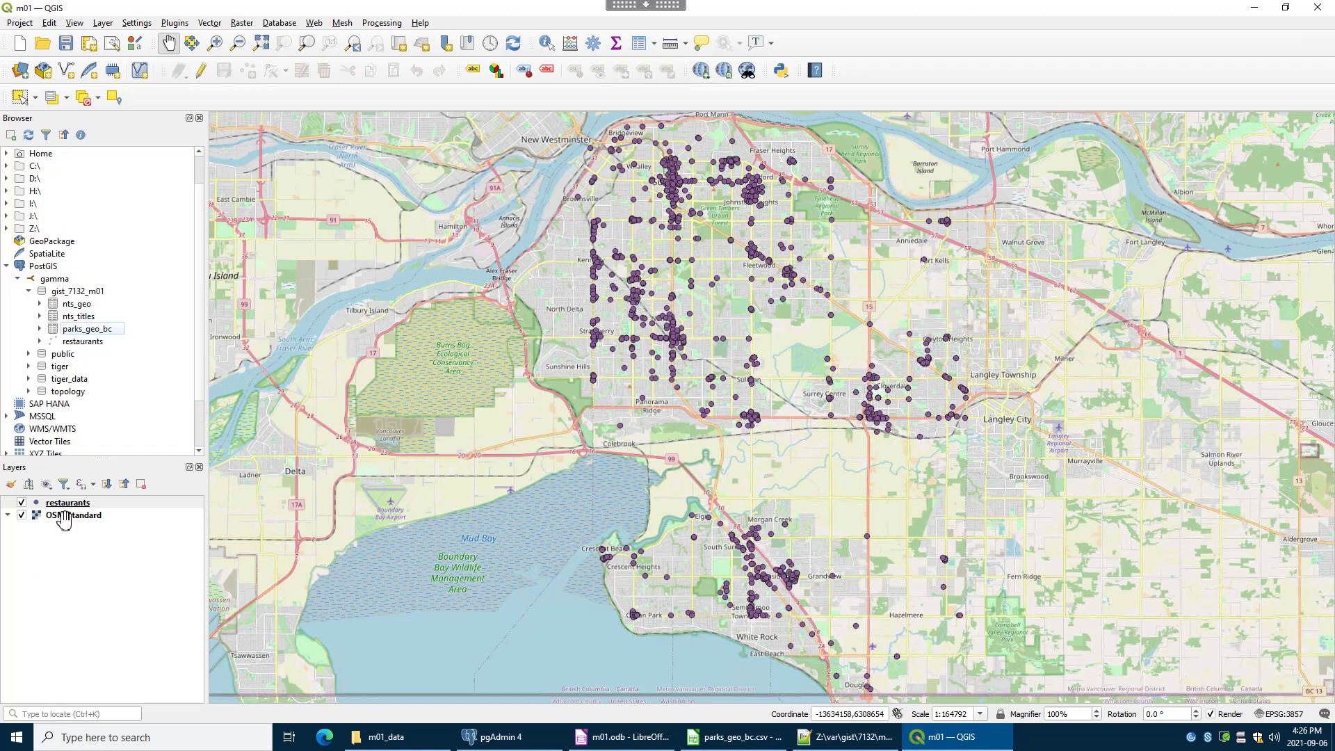
Make the restaurants point layer the current layer in the Layers panel.
left_click(73, 515)
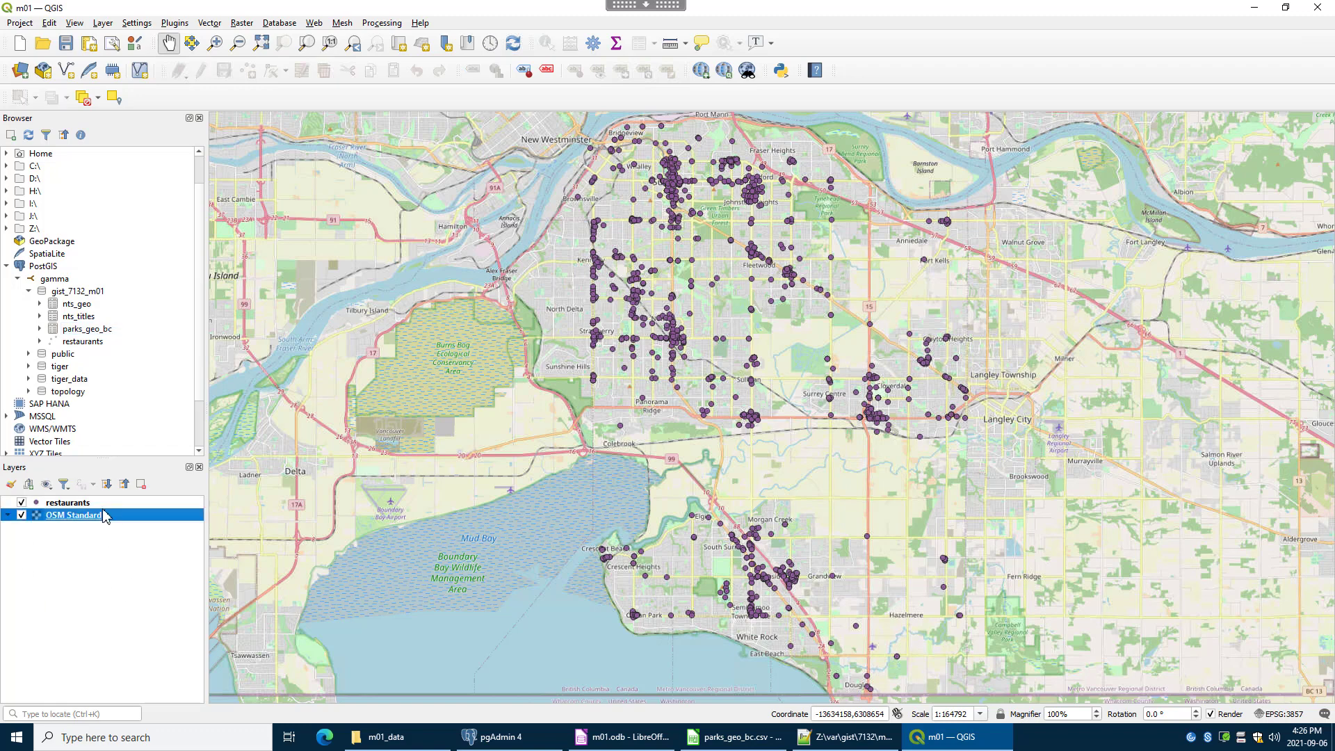
left_click(68, 503)
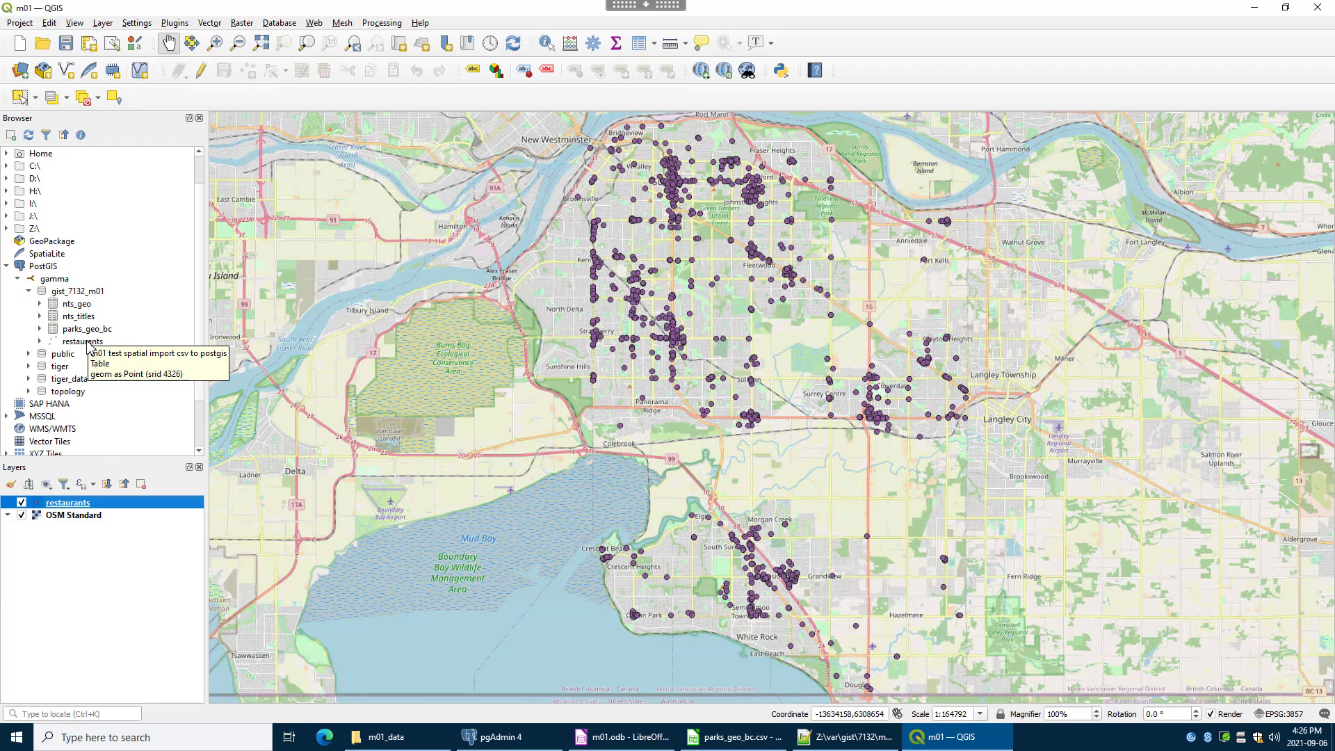
mouse_move(791, 227)
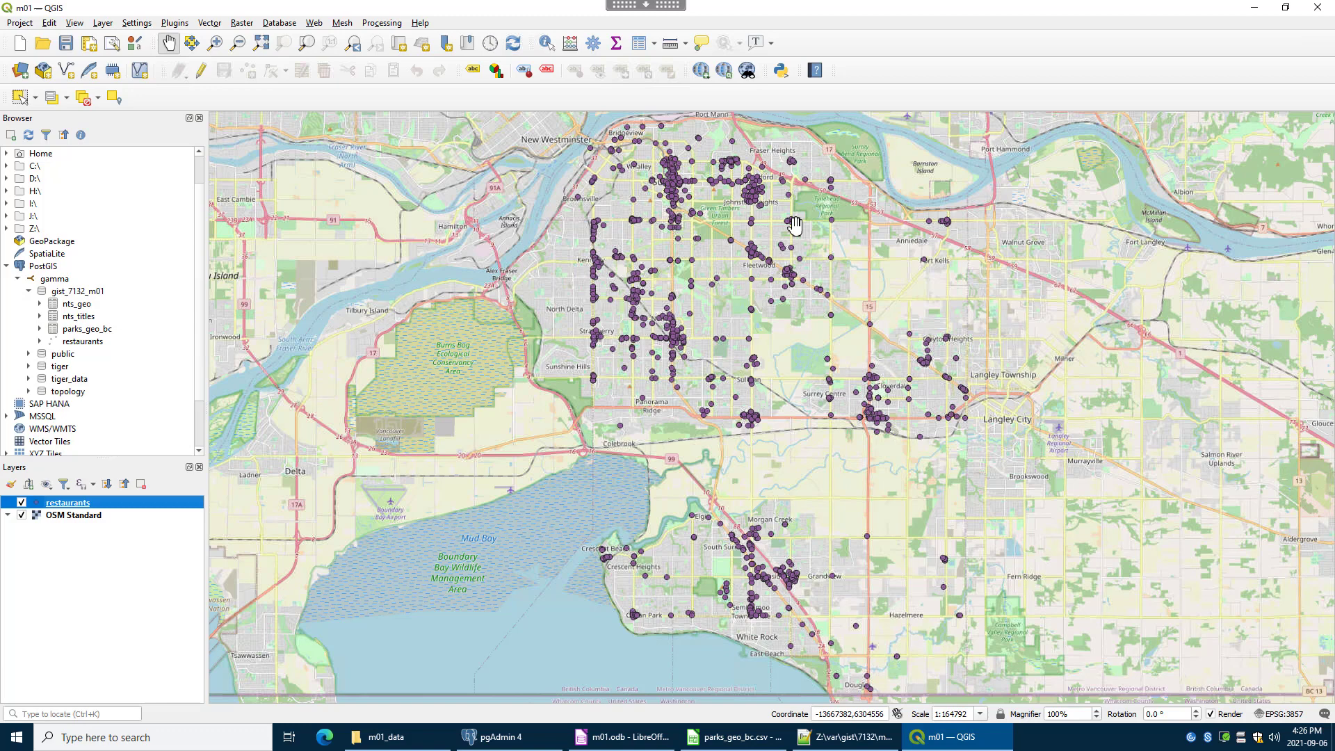
mouse_move(803, 236)
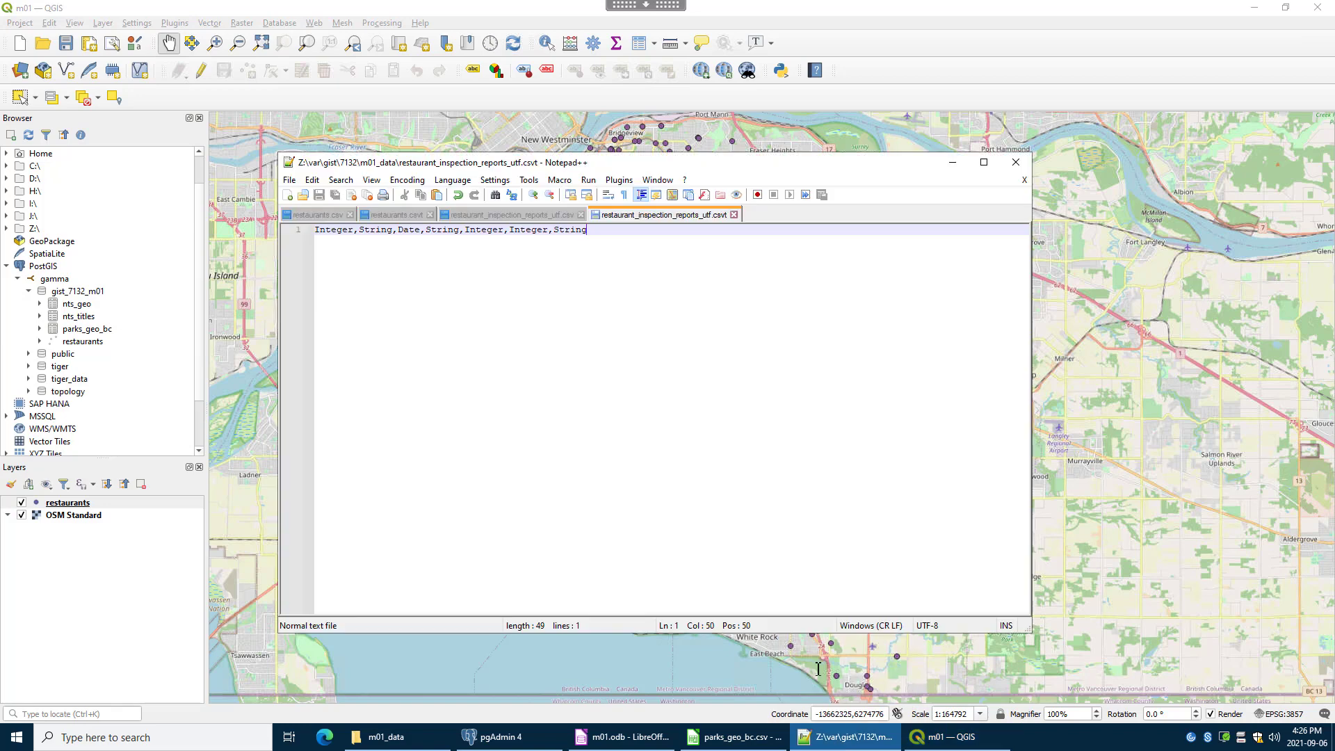
left_click(315, 214)
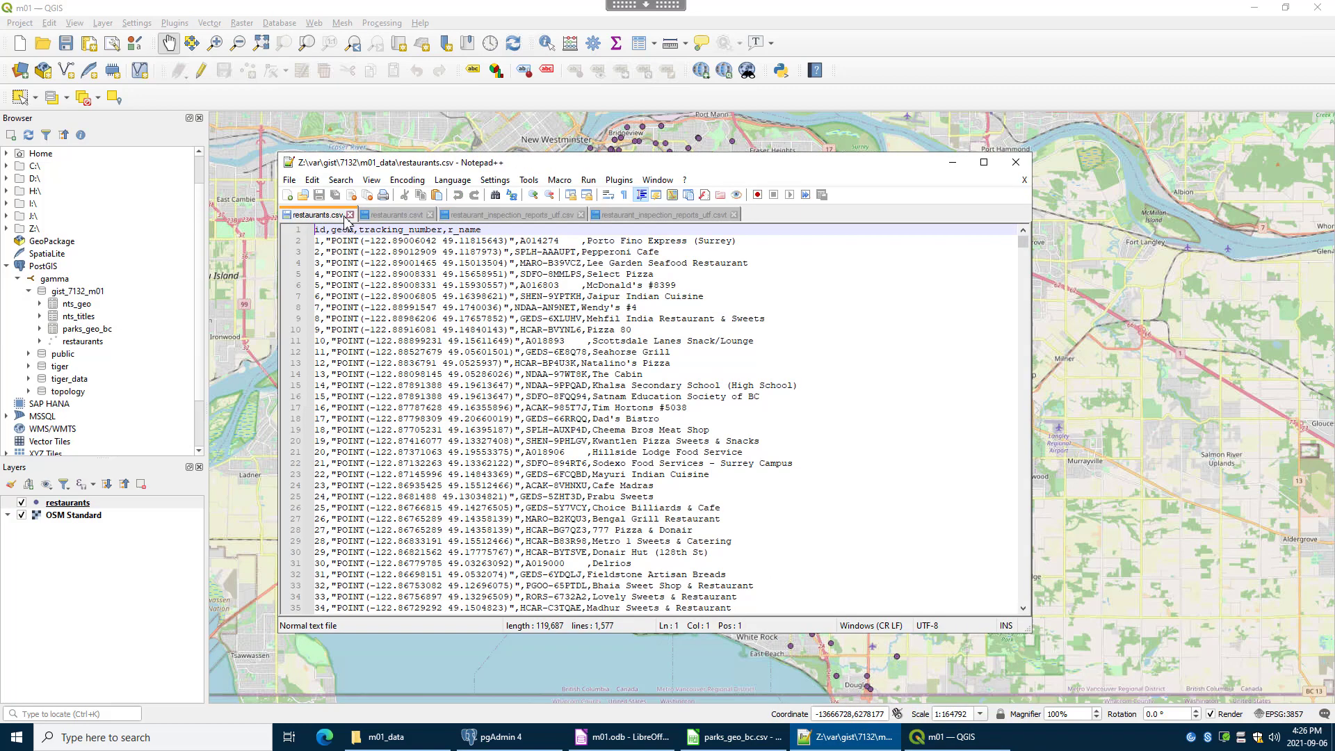
left_click(393, 214)
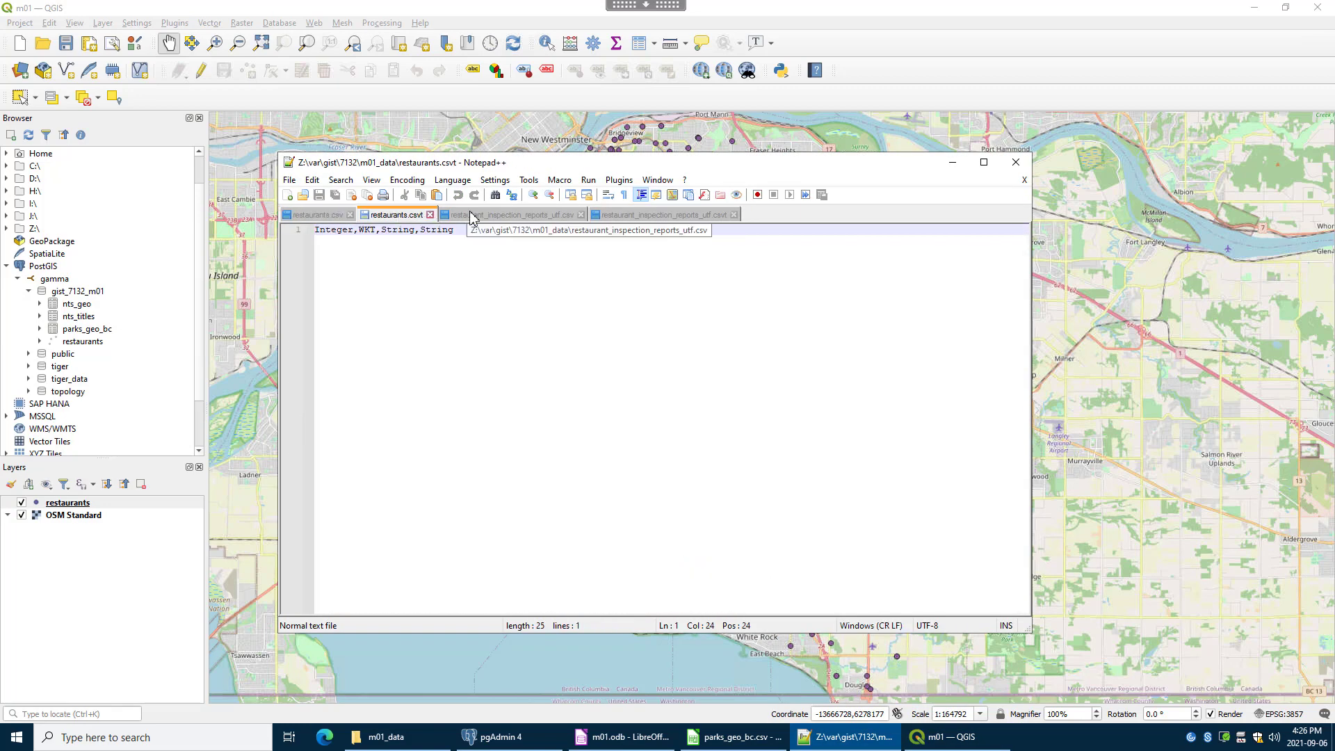
left_click(510, 214)
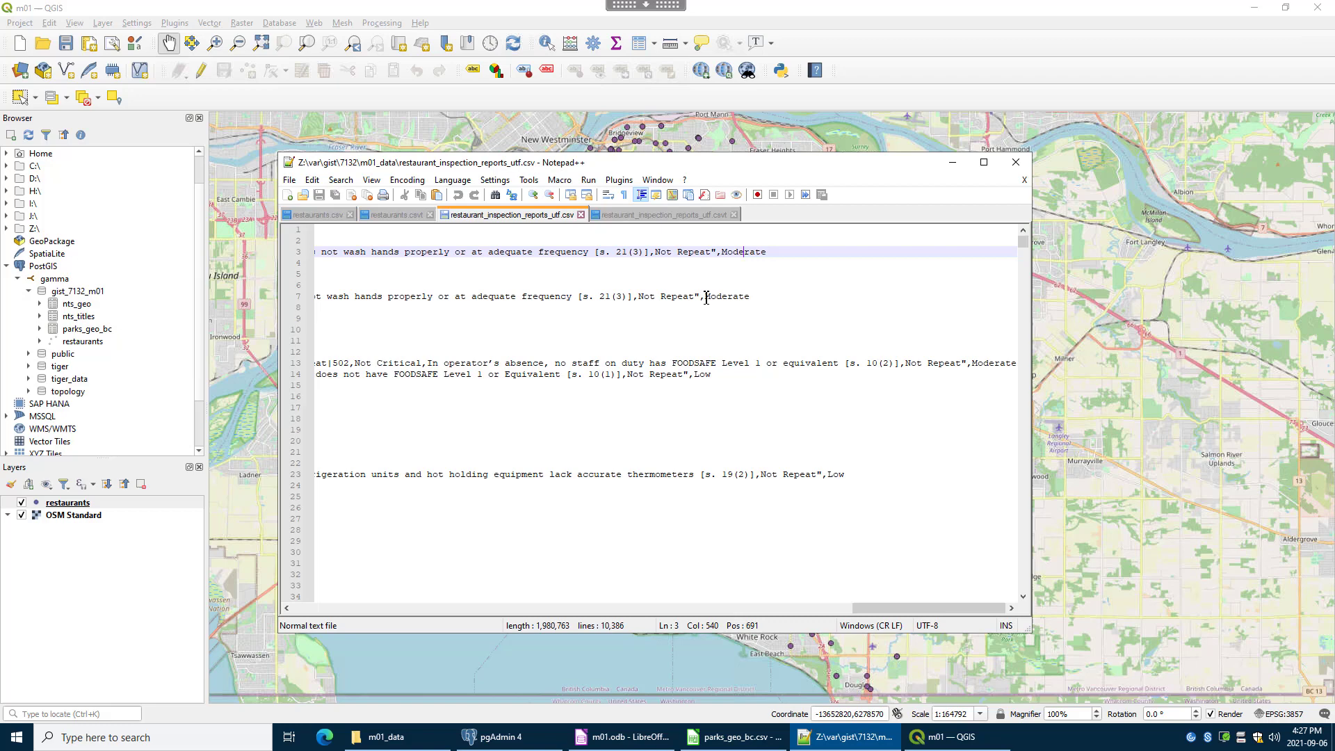
double_click(728, 295)
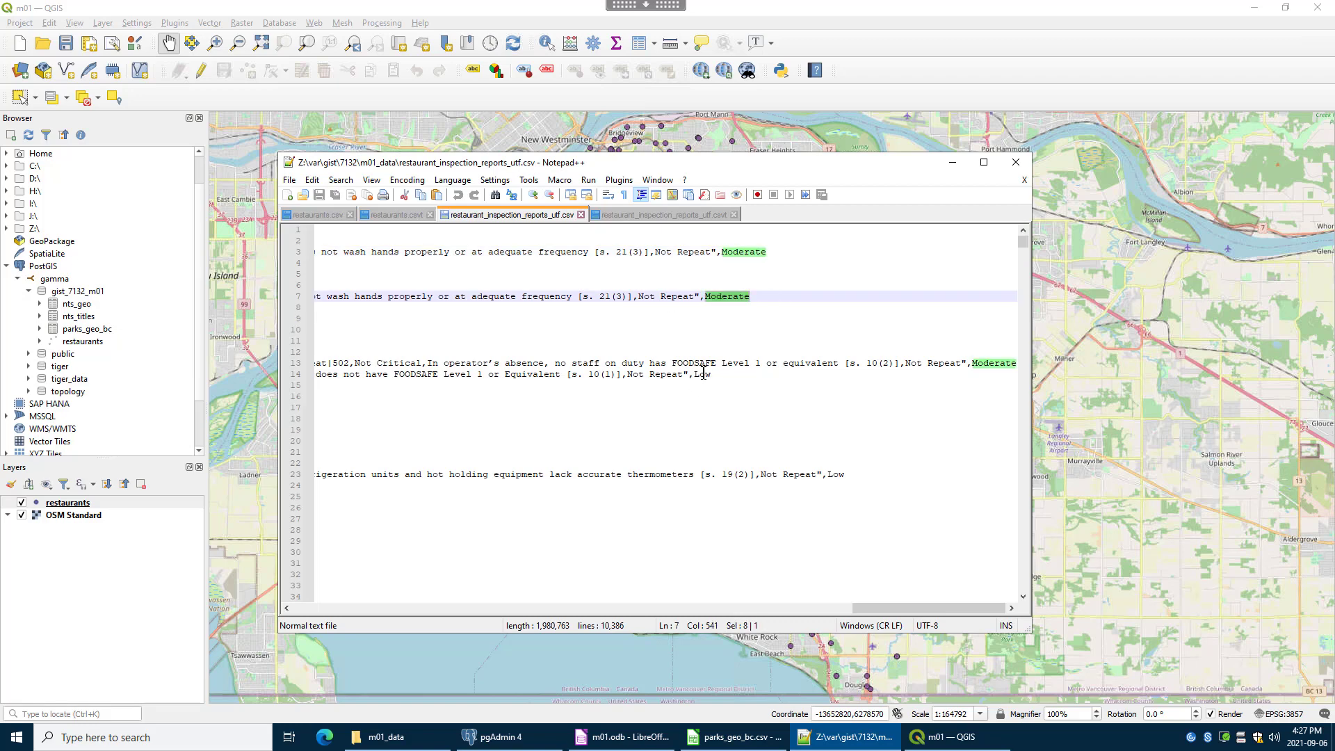
scroll("down", 3)
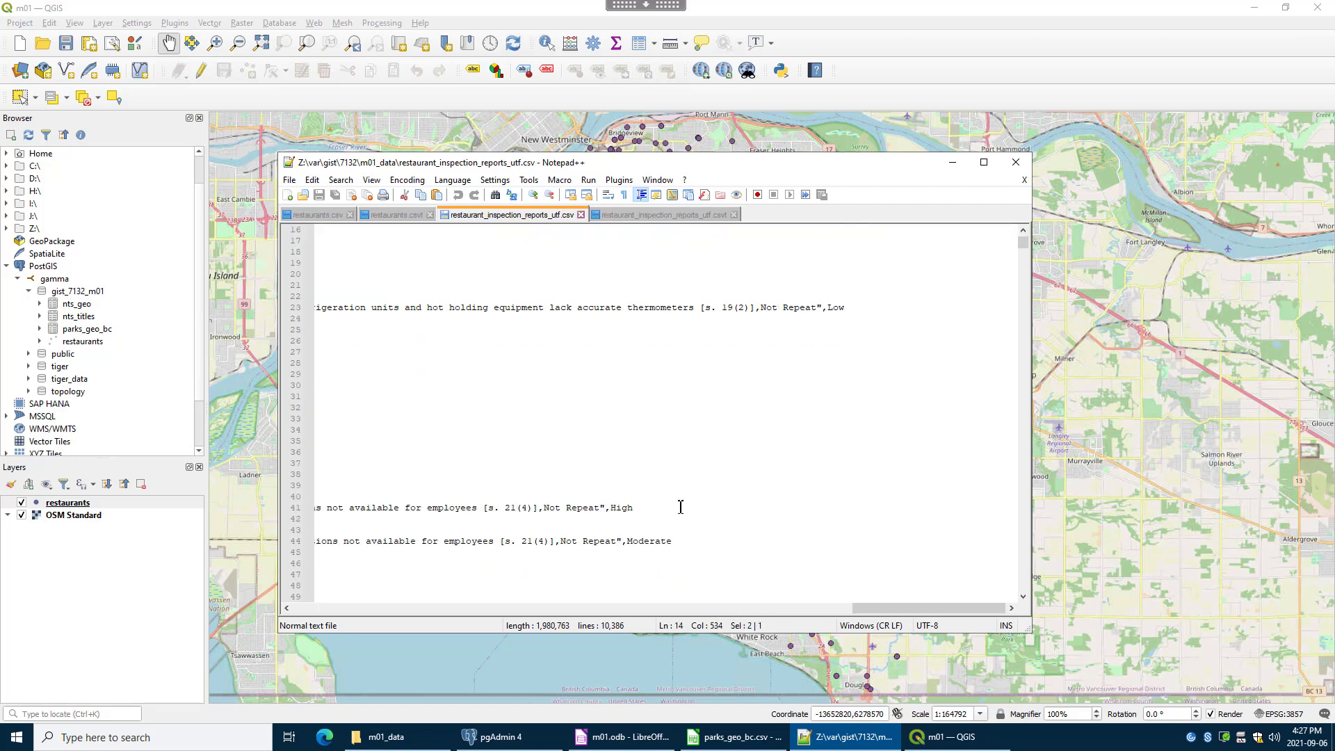
double_click(620, 508)
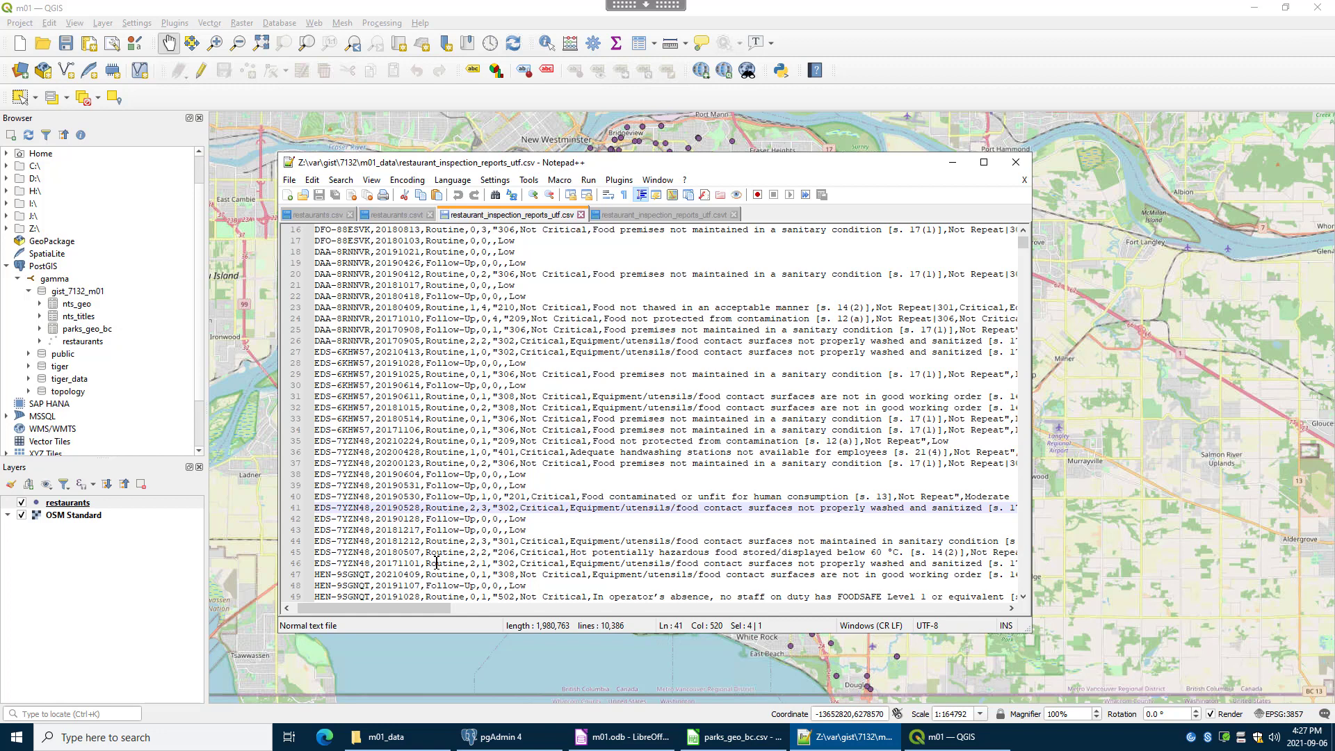
mouse_move(127, 552)
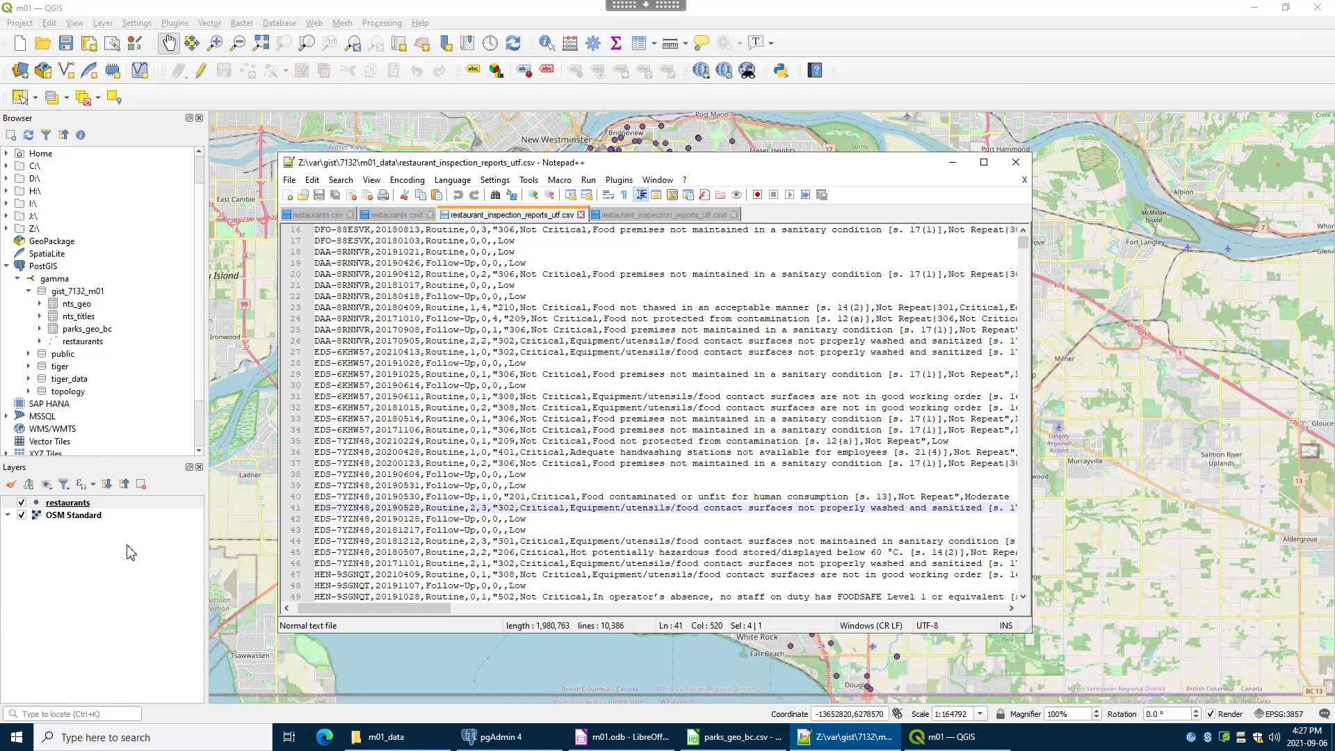
mouse_move(188, 331)
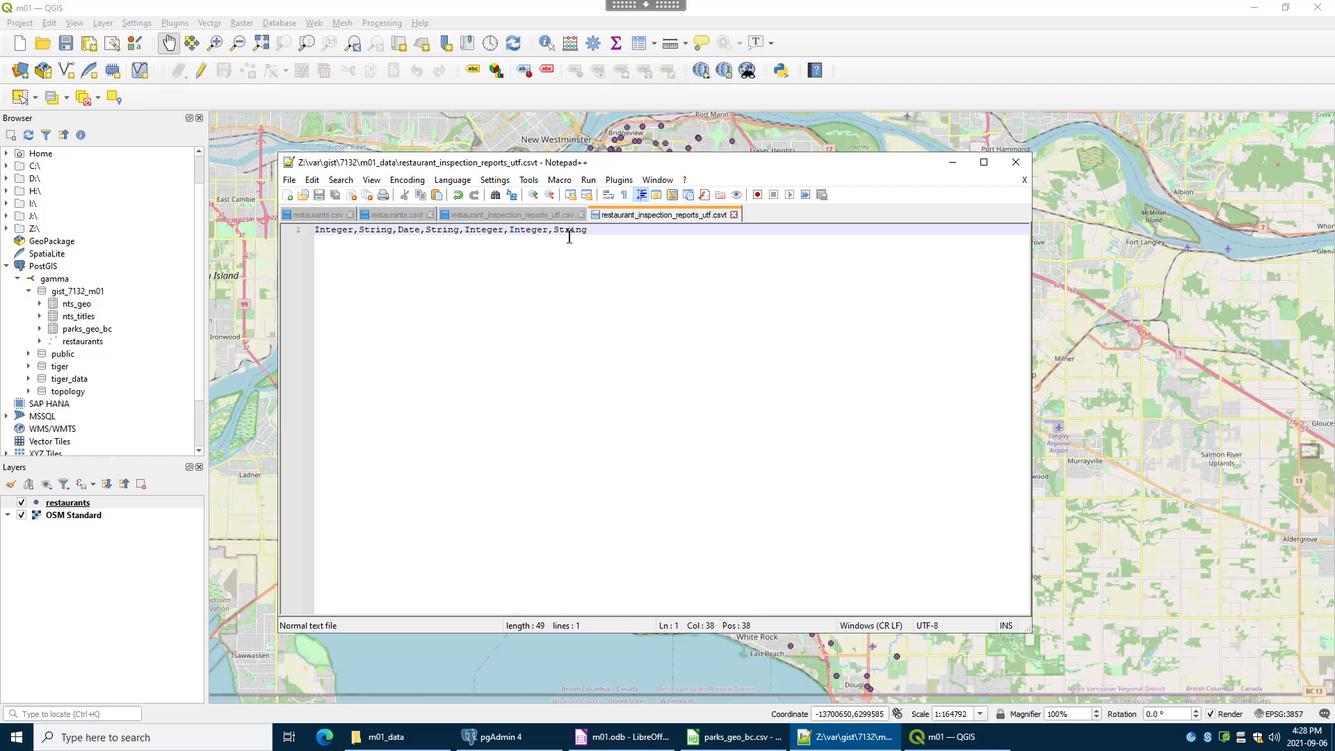
Hide Notepad++ so the QGIS restaurant map is visible again.
left_click(572, 229)
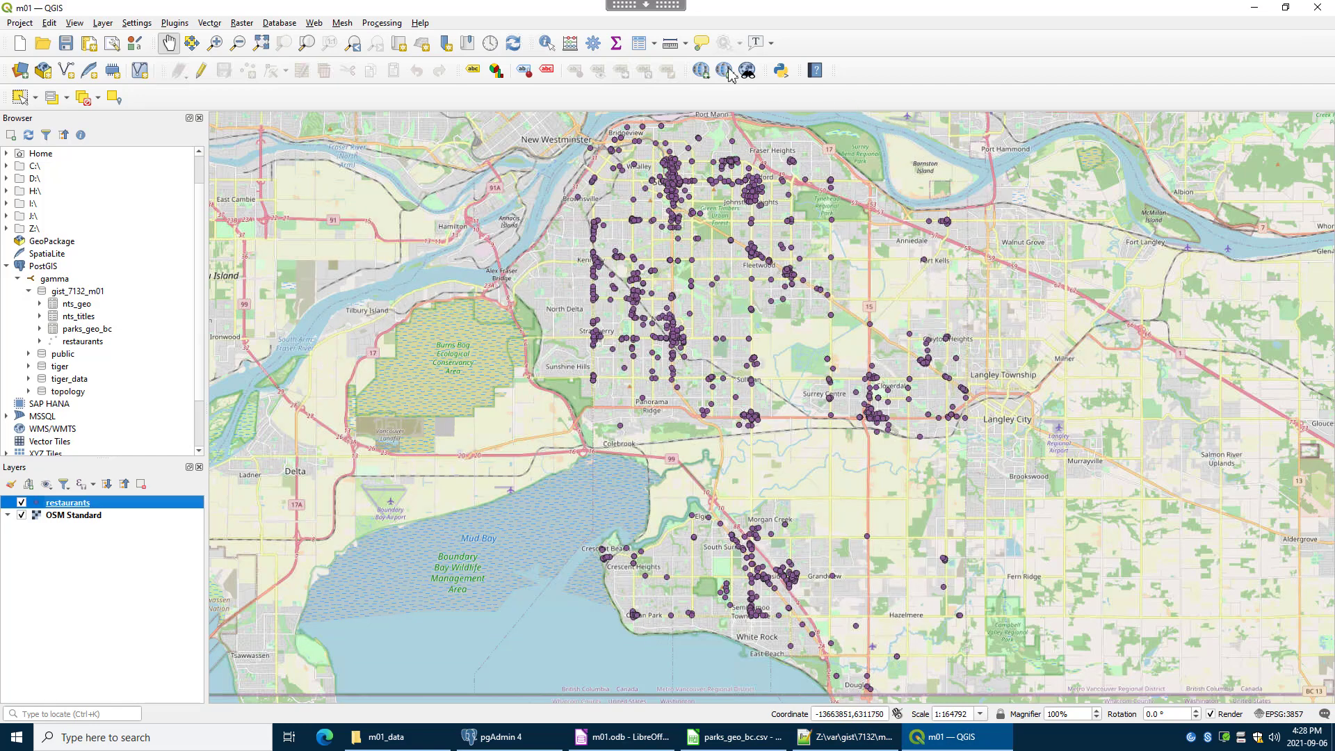
Launch DB Manager and expand PostGIS > gamma to list the gist_7132_m01 schema tables.
left_click(278, 22)
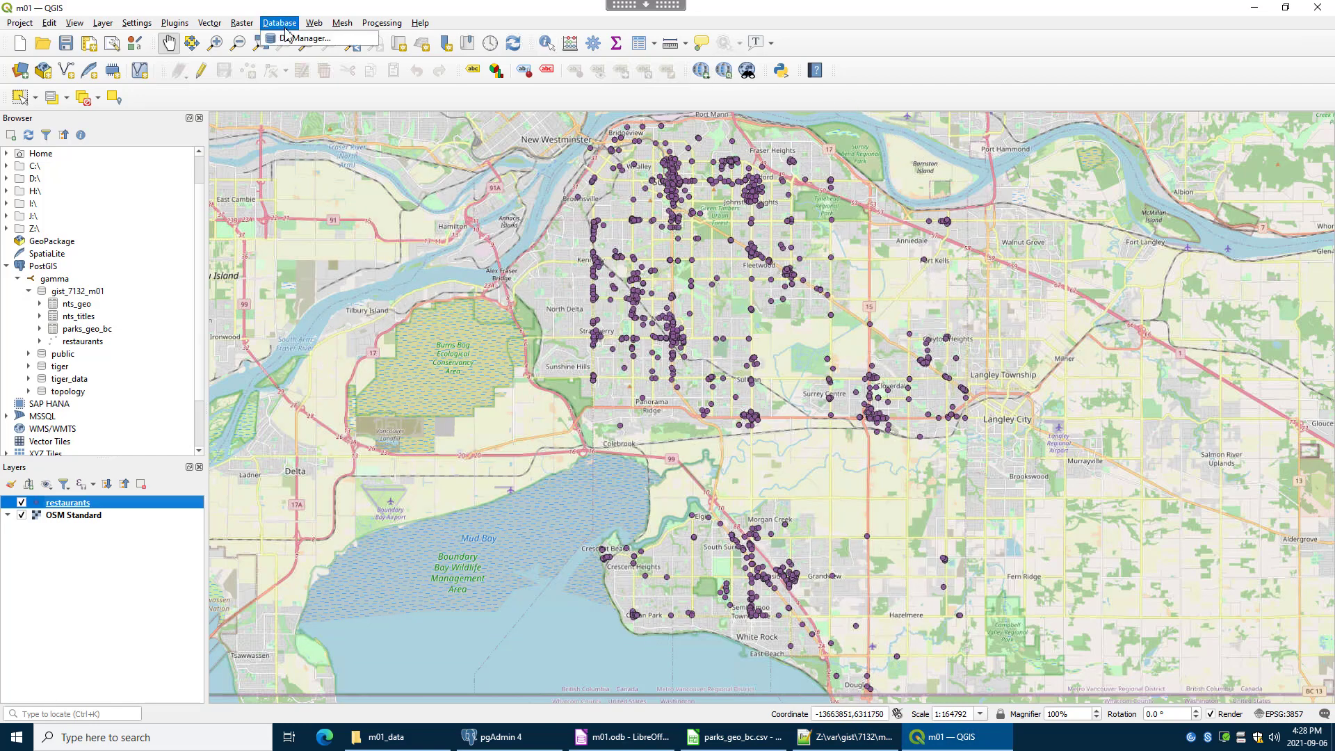
left_click(306, 37)
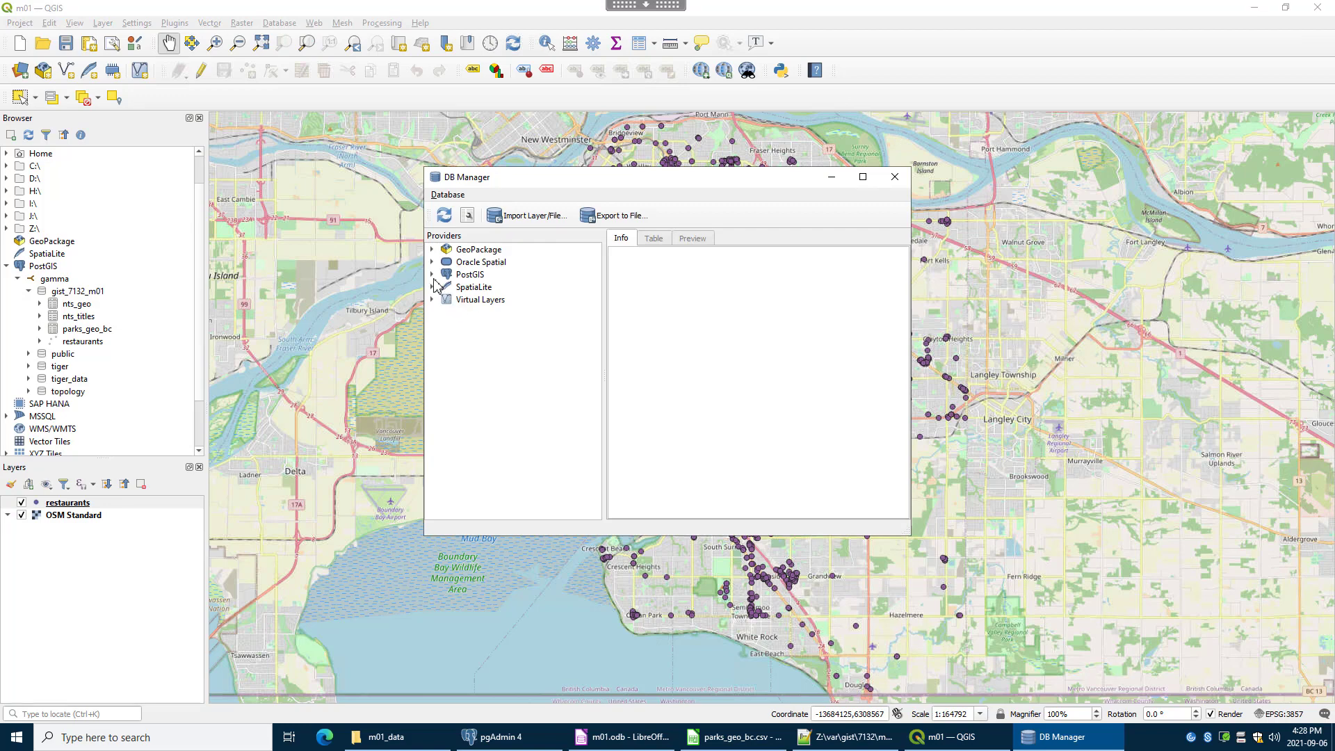
left_click(484, 287)
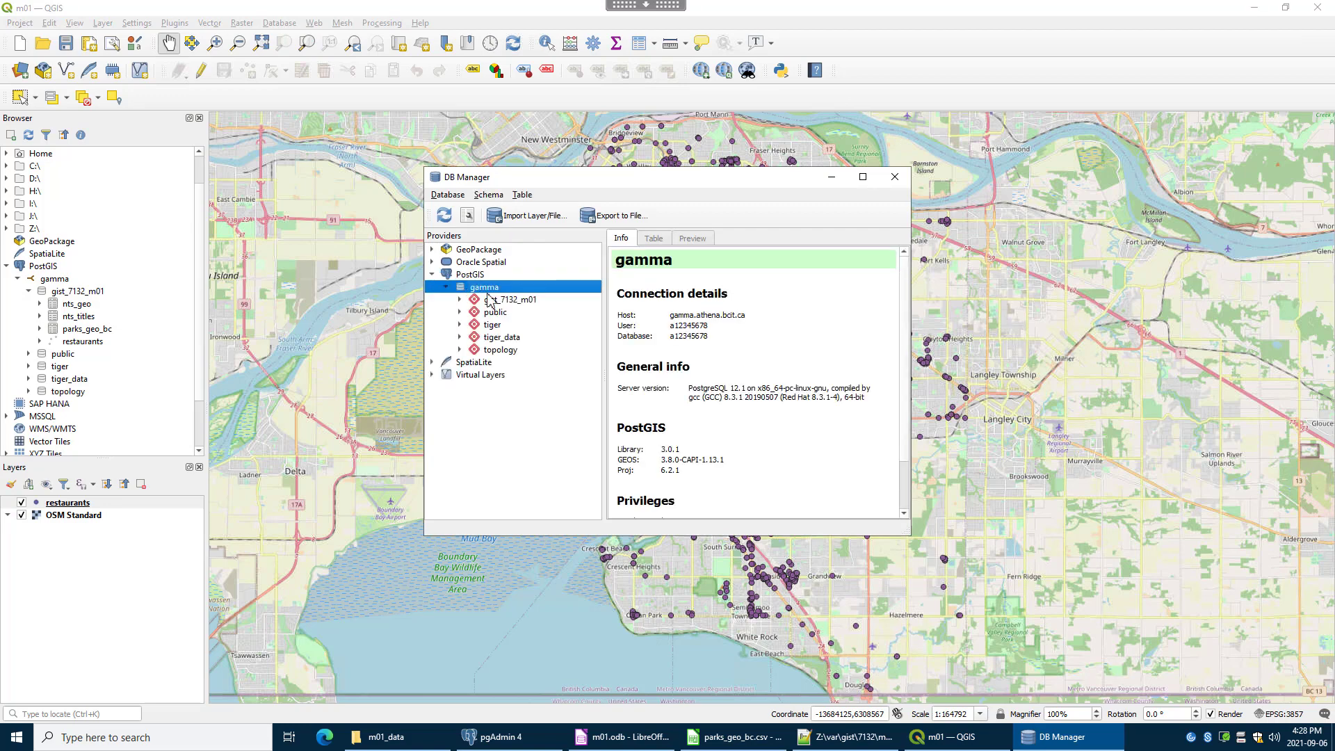
left_click(510, 299)
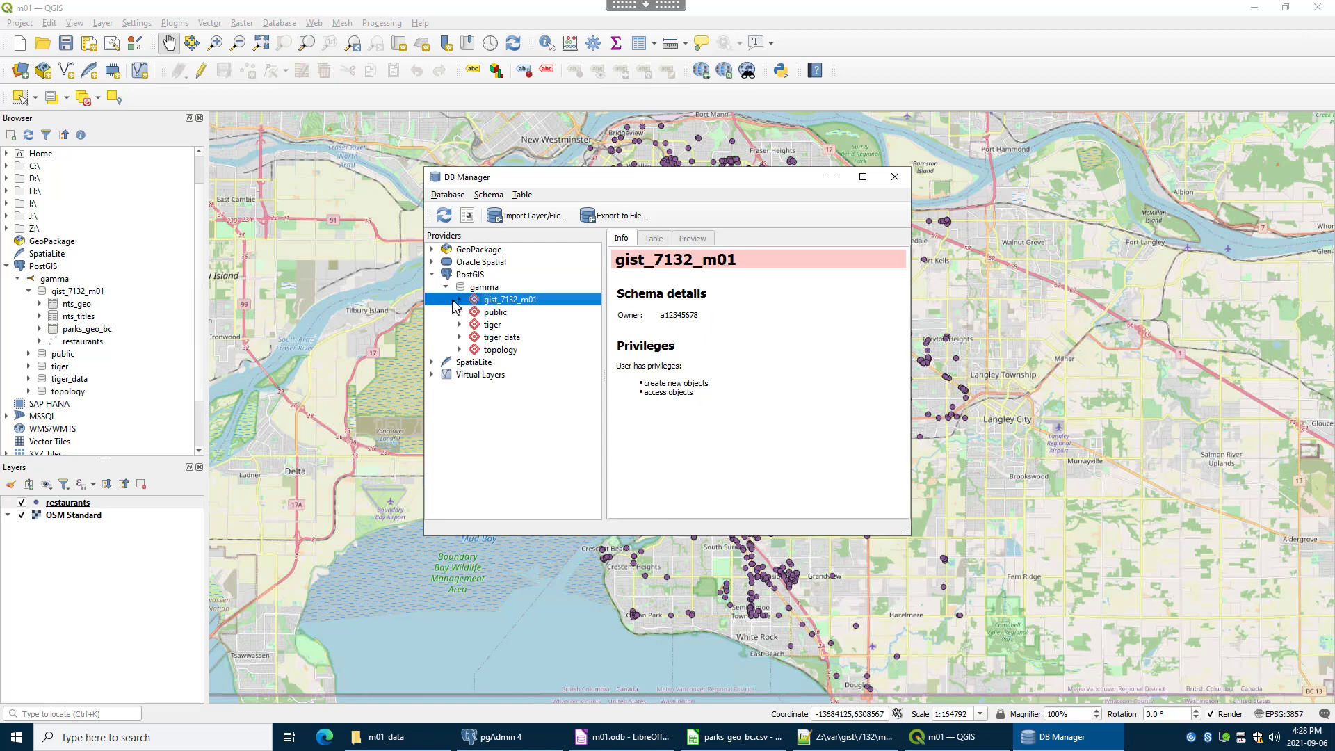
left_click(445, 299)
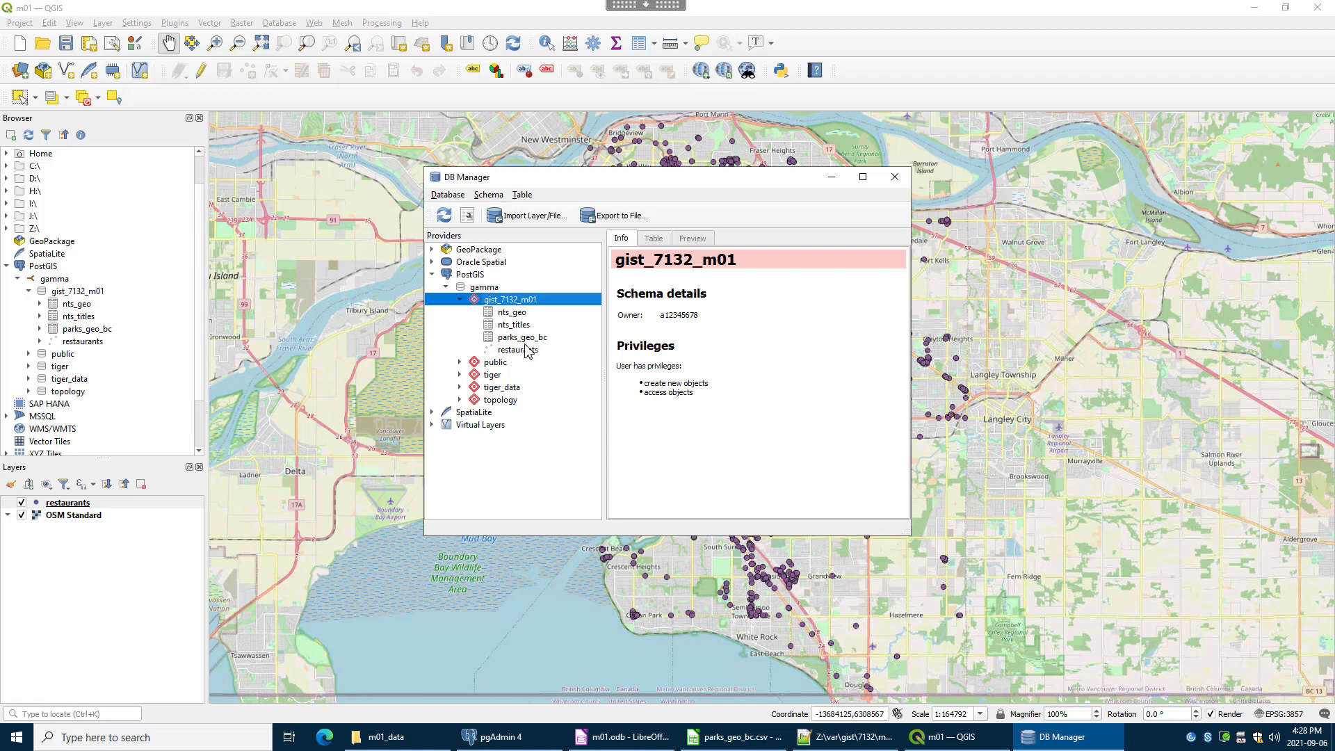
mouse_move(528, 352)
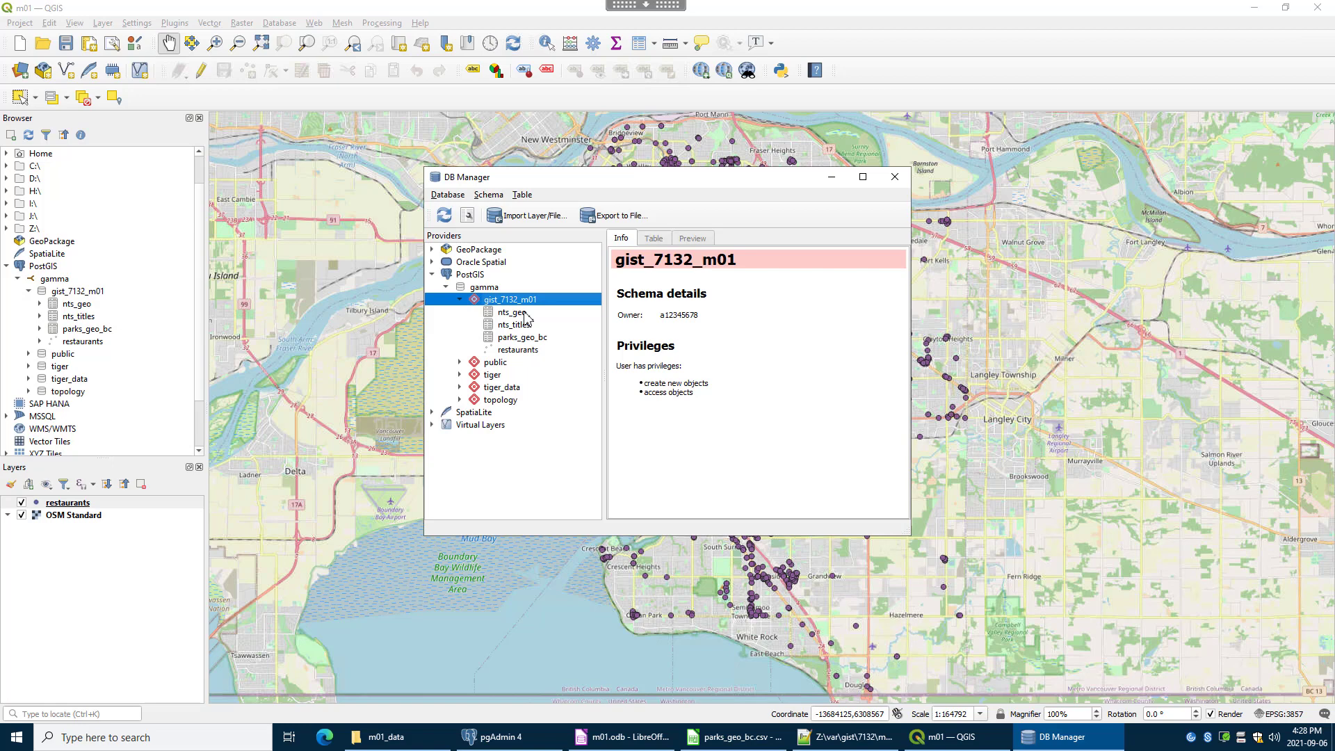
Inspect the restaurants table details (1575 rows, point geometry), then reselect gist_7132_m01 as target.
left_click(519, 349)
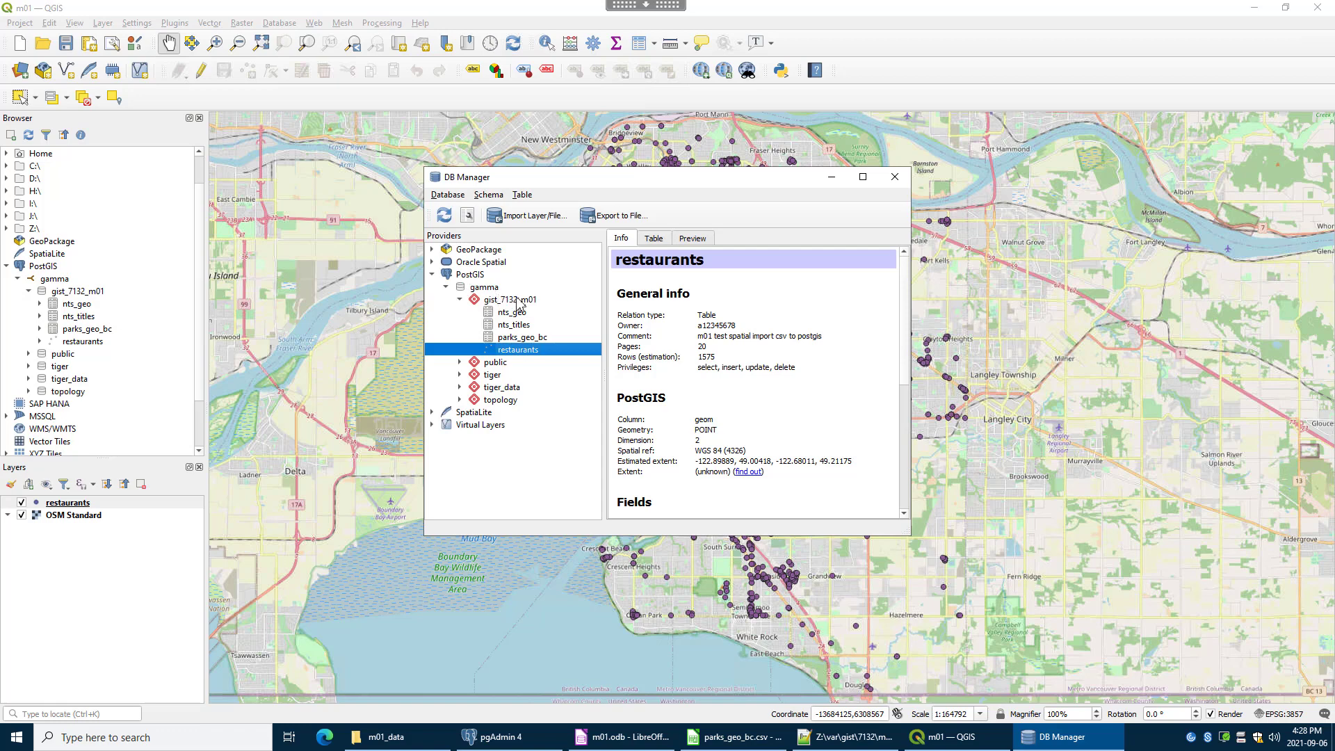
left_click(510, 299)
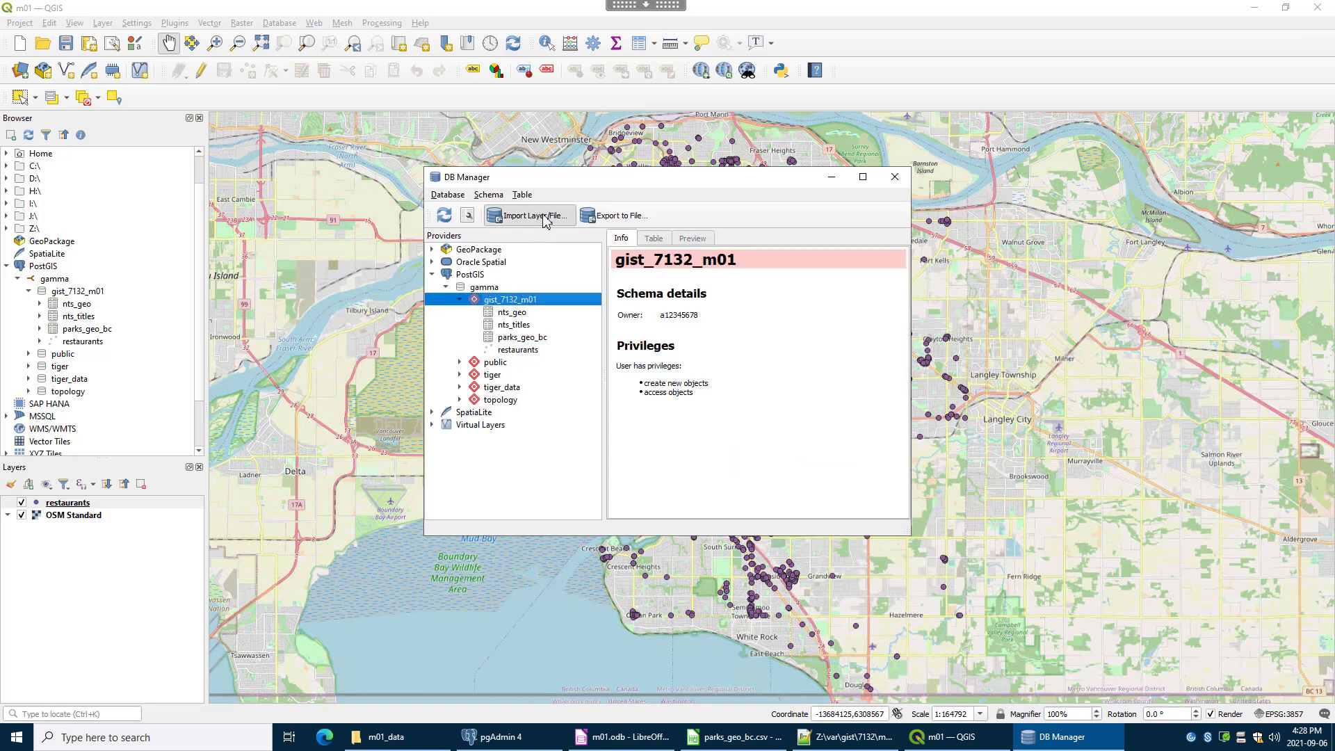
Start Import Layer/File and choose restaurant_inspection_reports_utf.csv as the input.
left_click(528, 214)
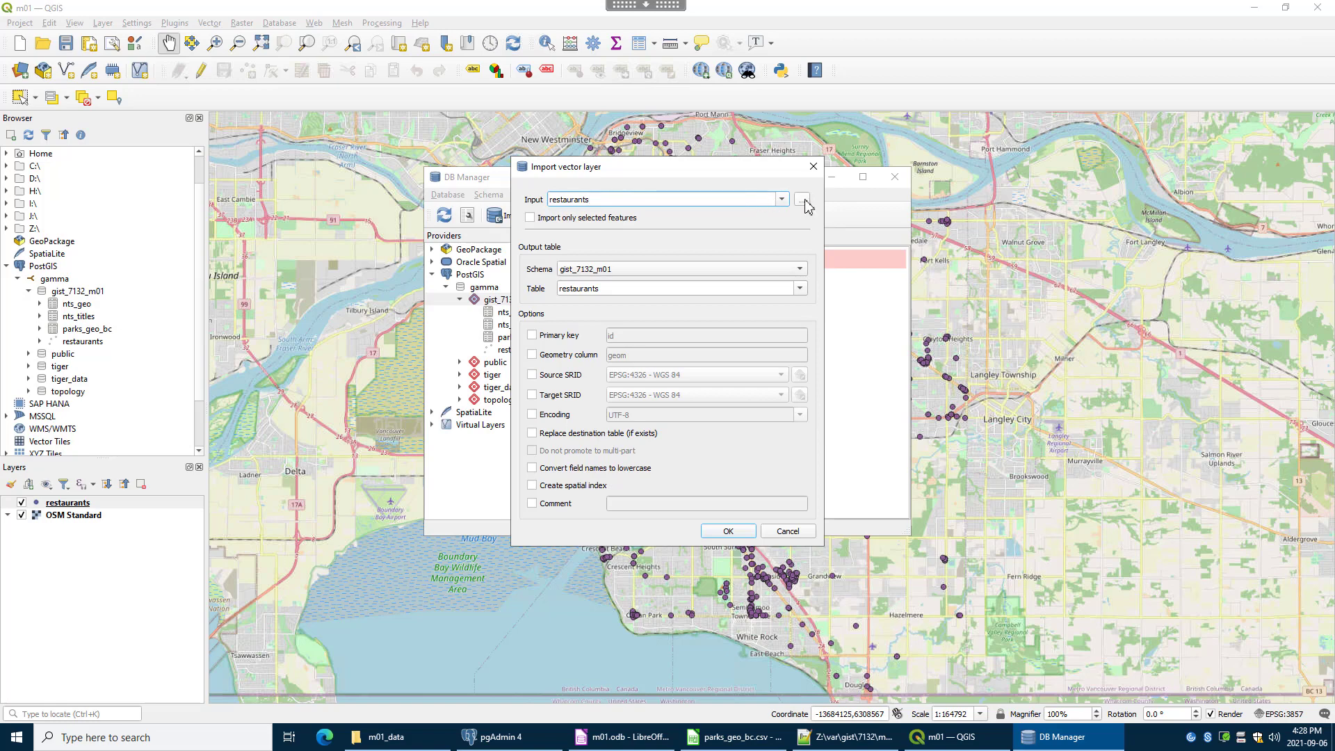
left_click(804, 199)
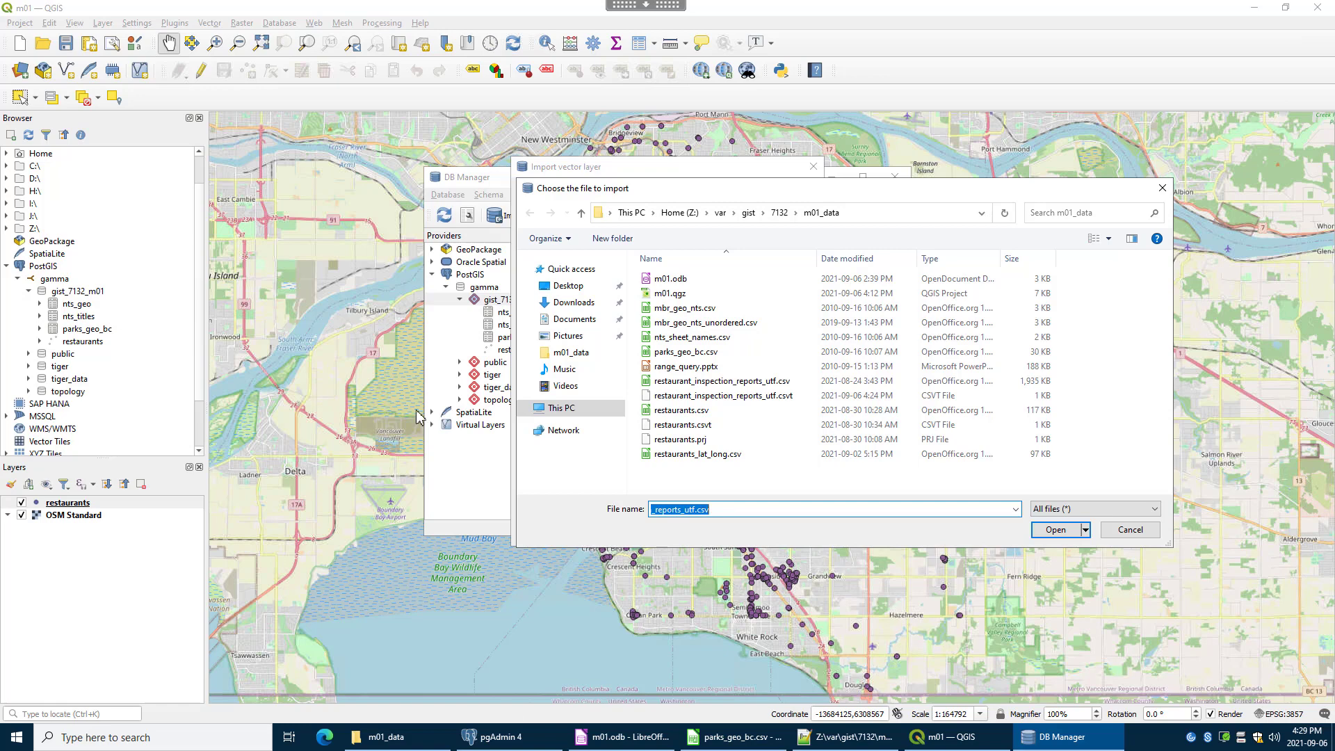
left_click(718, 381)
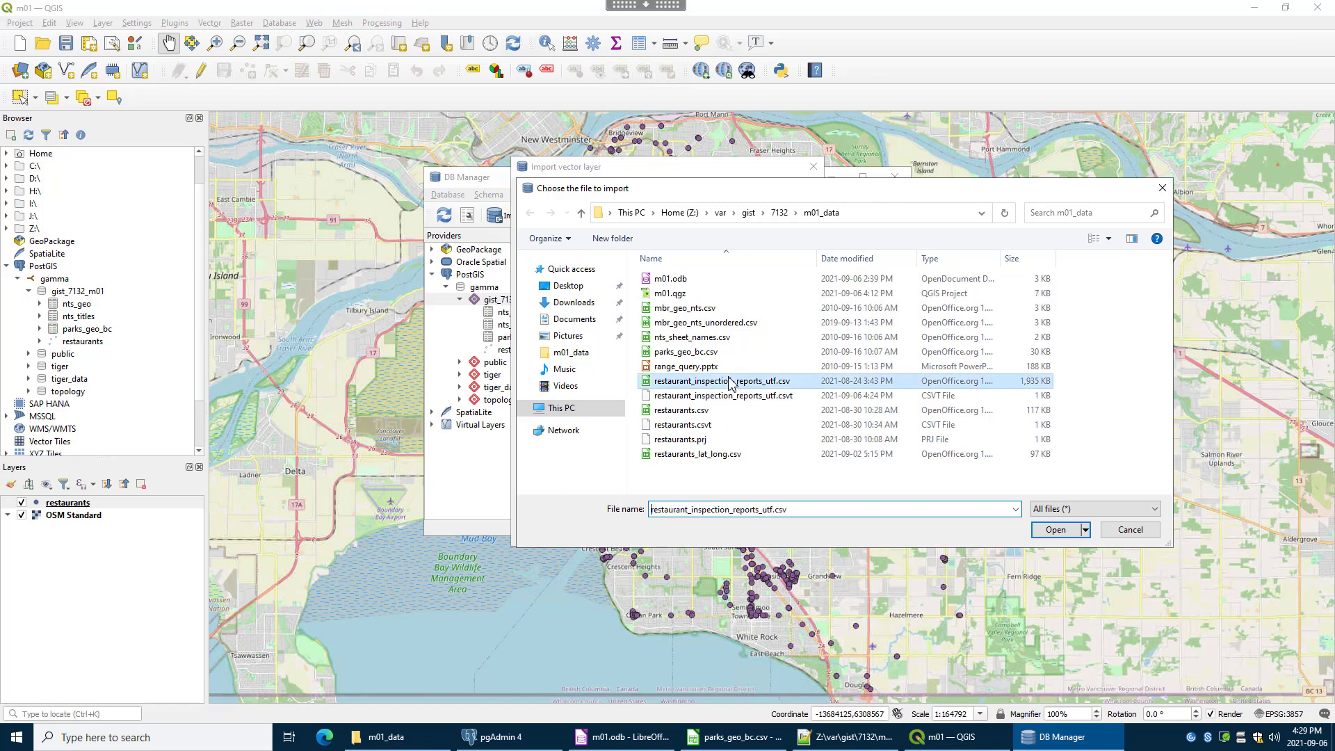
mouse_move(770, 392)
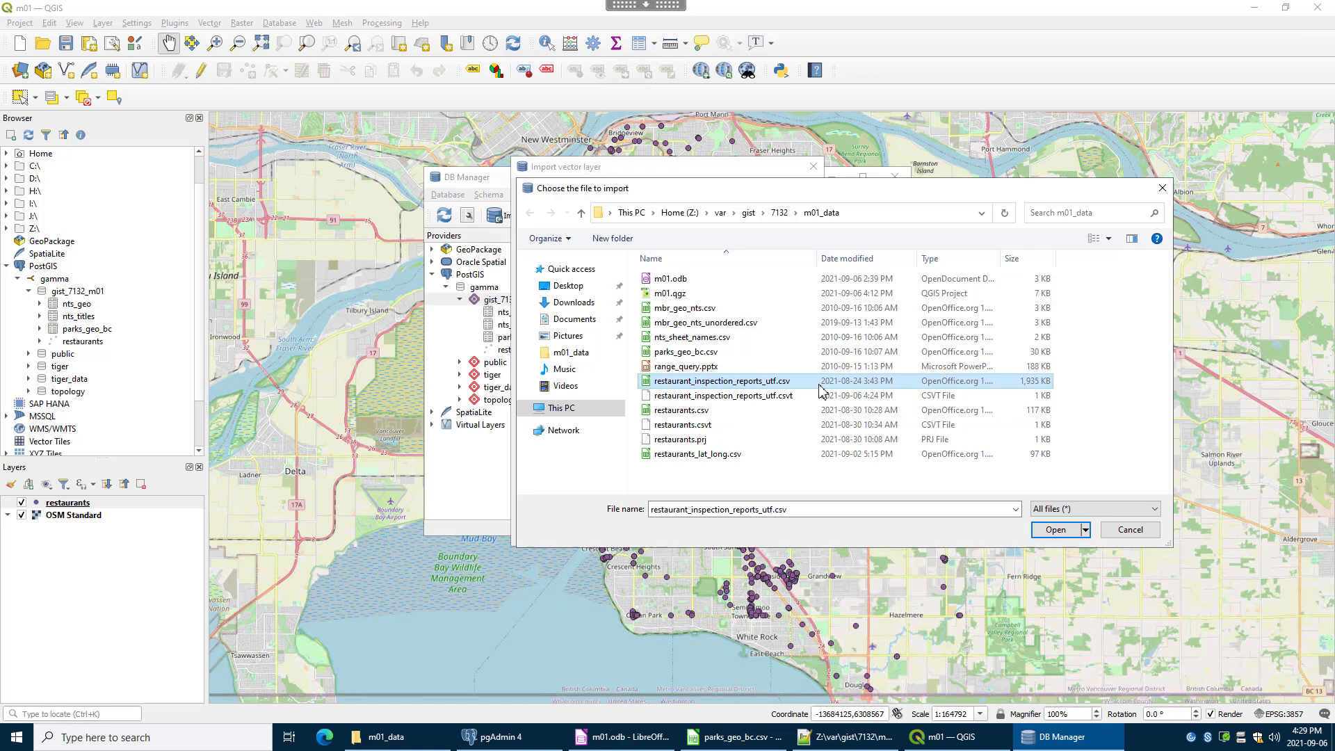
left_click(1056, 529)
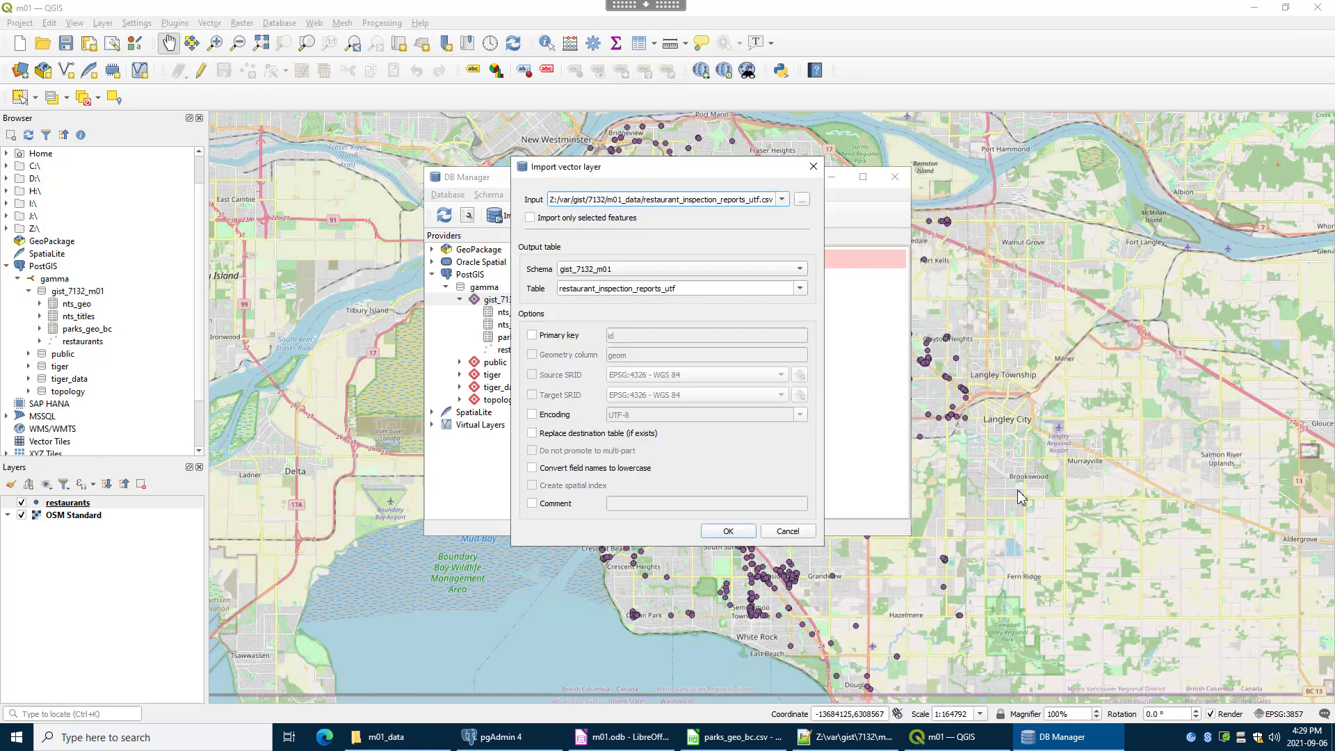
Rename the output table to restaurant_inspection_reports, with lowercase field names and a comment enabled.
left_click(673, 288)
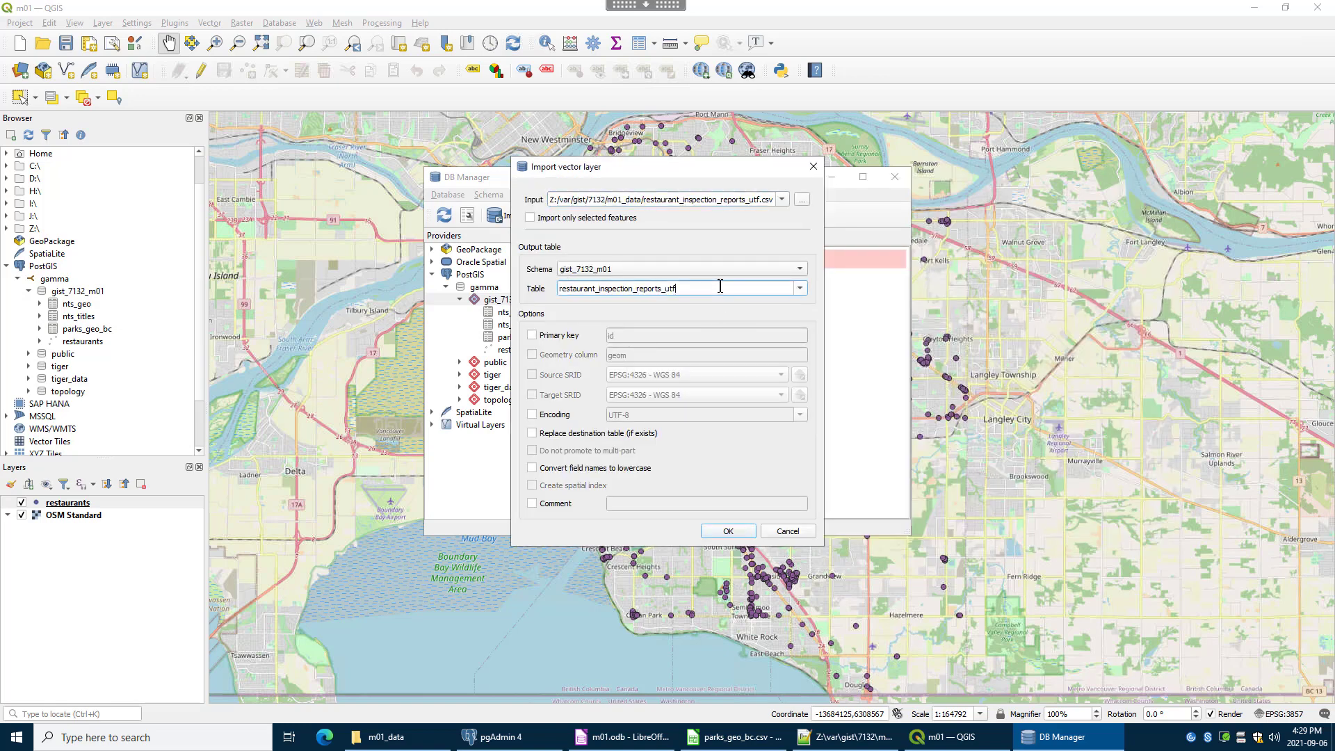
key("BackSpace")
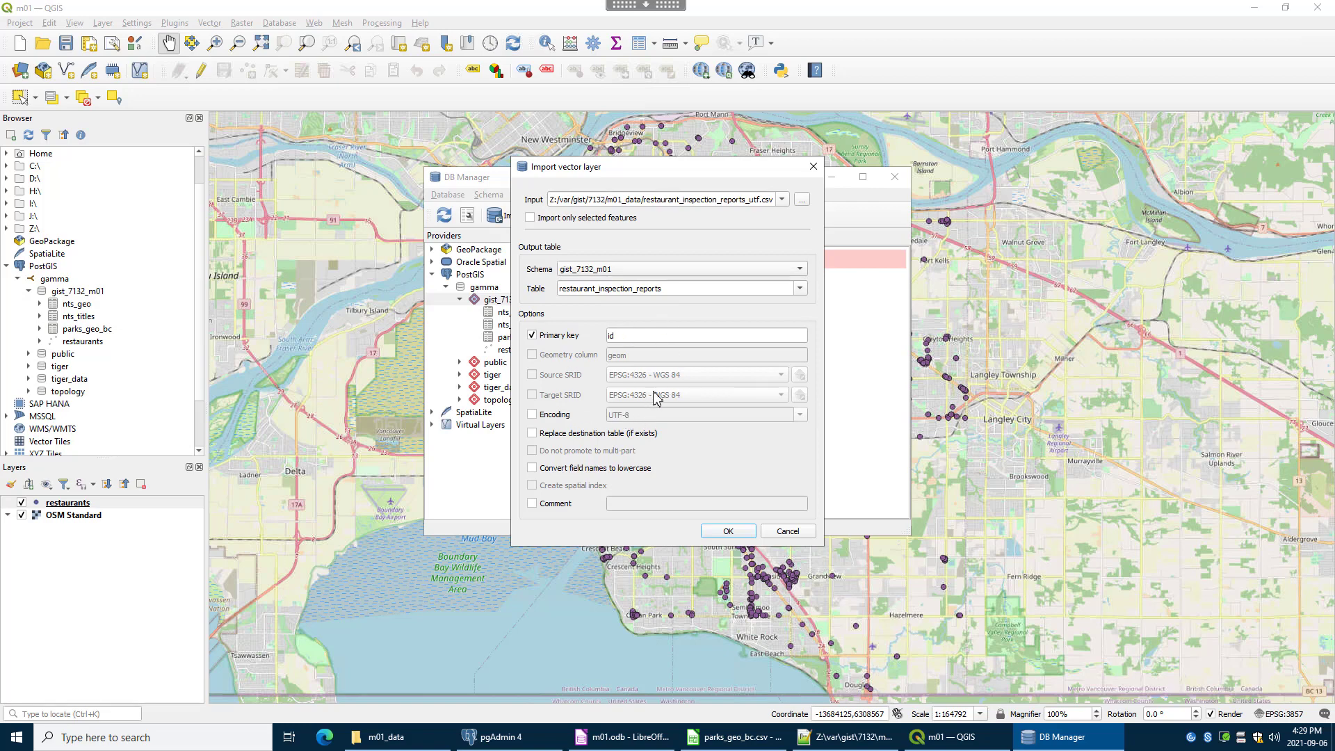
mouse_move(655, 393)
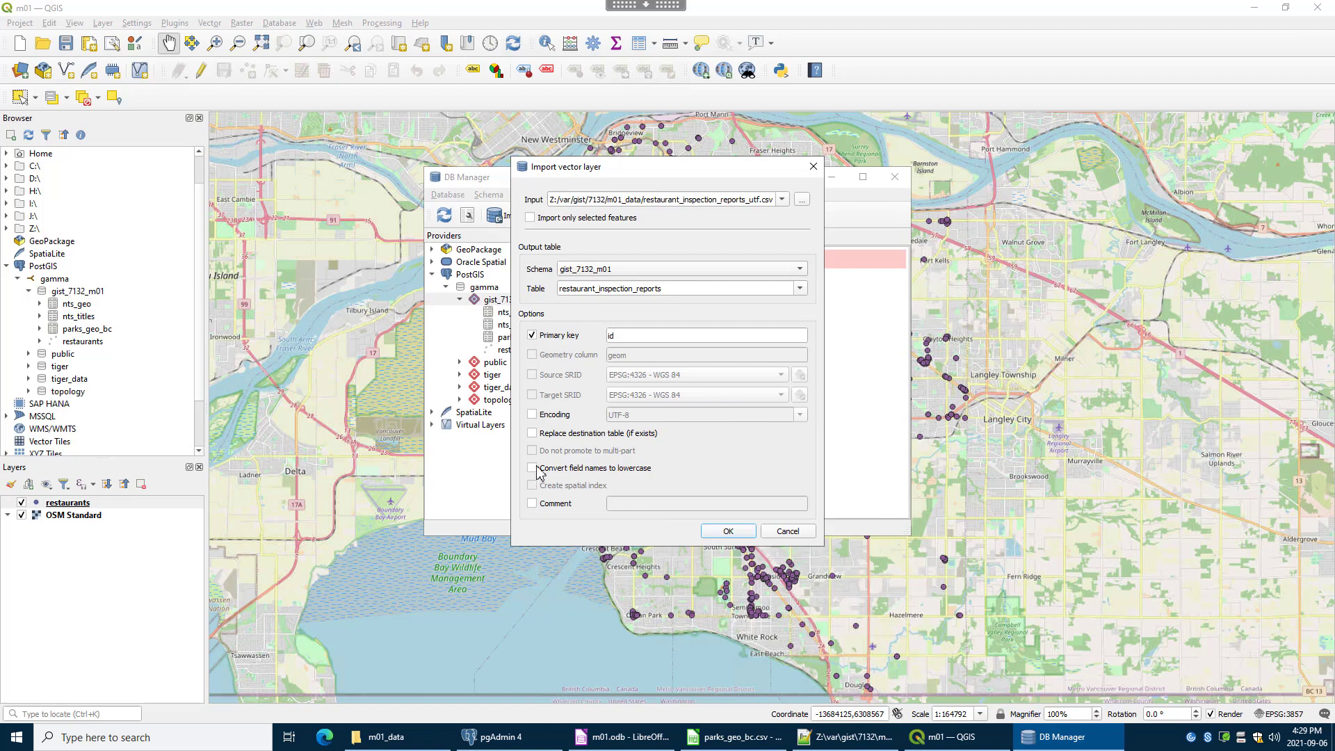
left_click(533, 467)
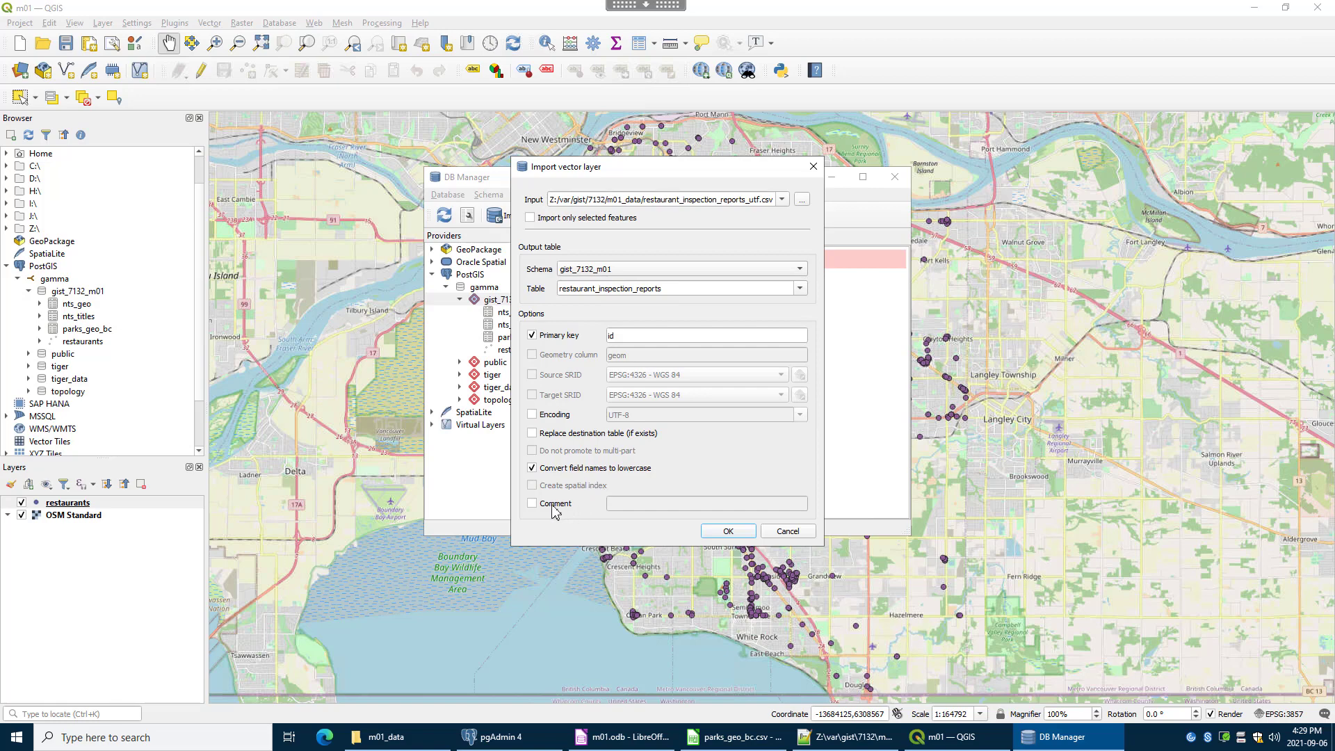
left_click(533, 503)
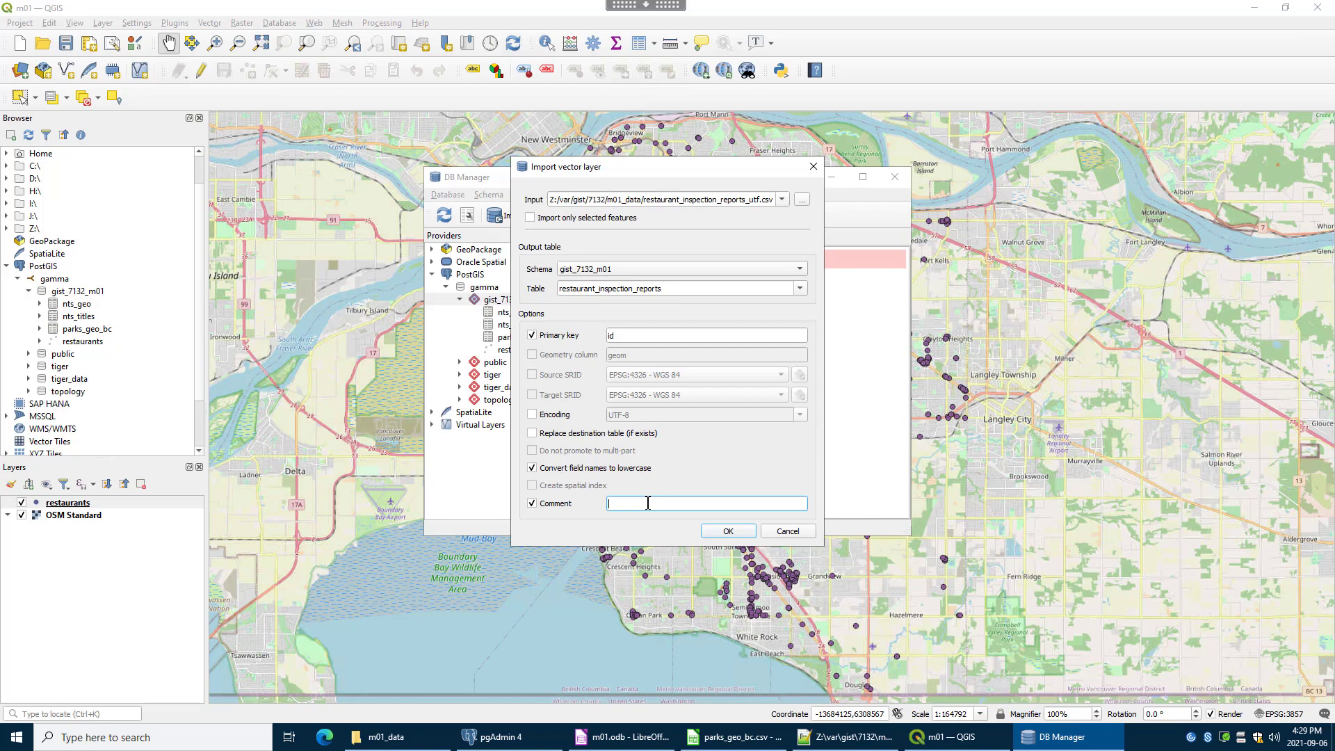
Write a comment describing the reports with low, moderate and high hazard ratings and counts.
type("Restaurant Inspection")
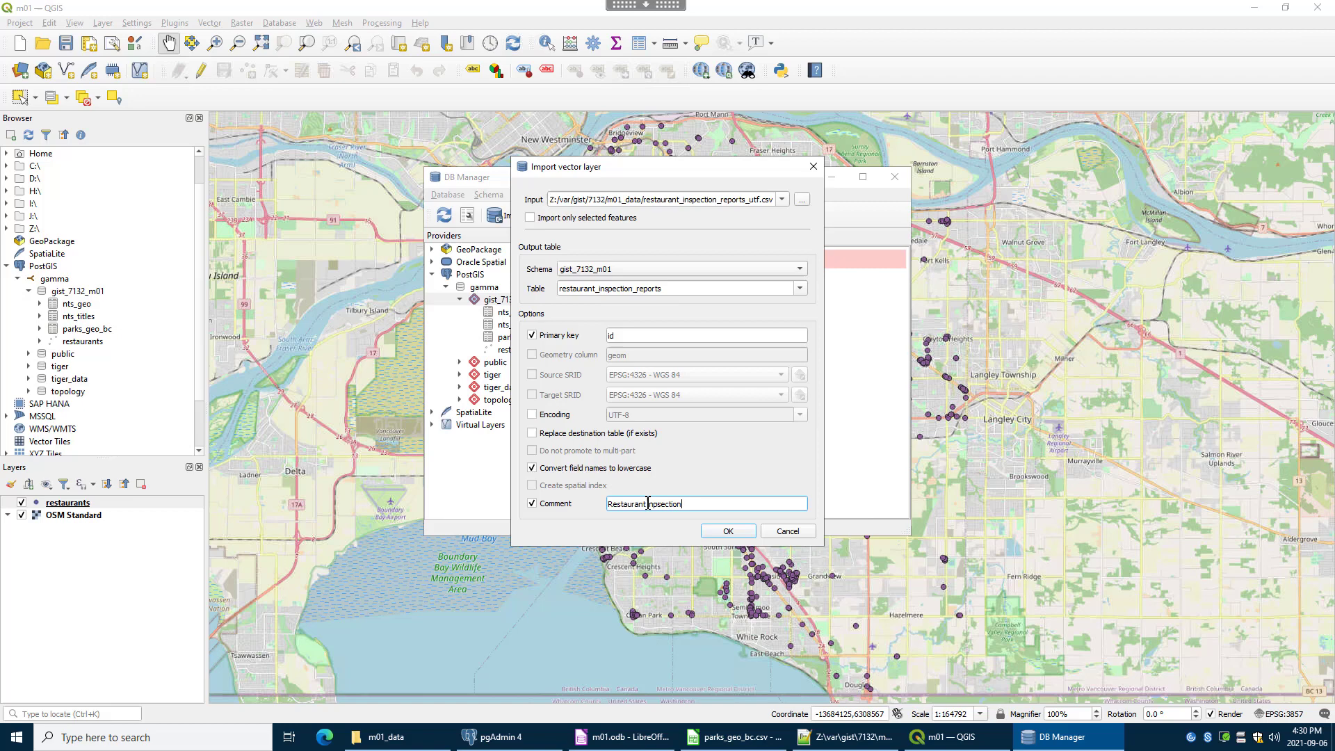
type("reports")
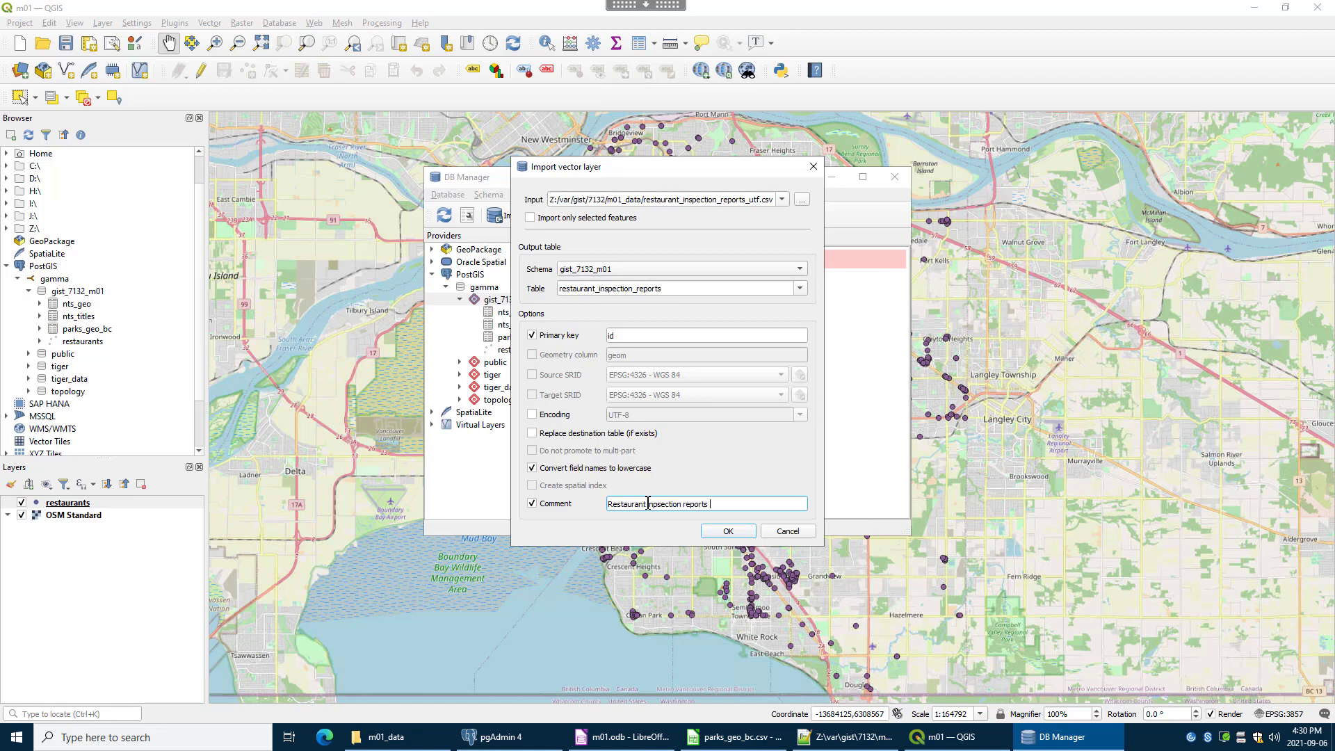
type("h")
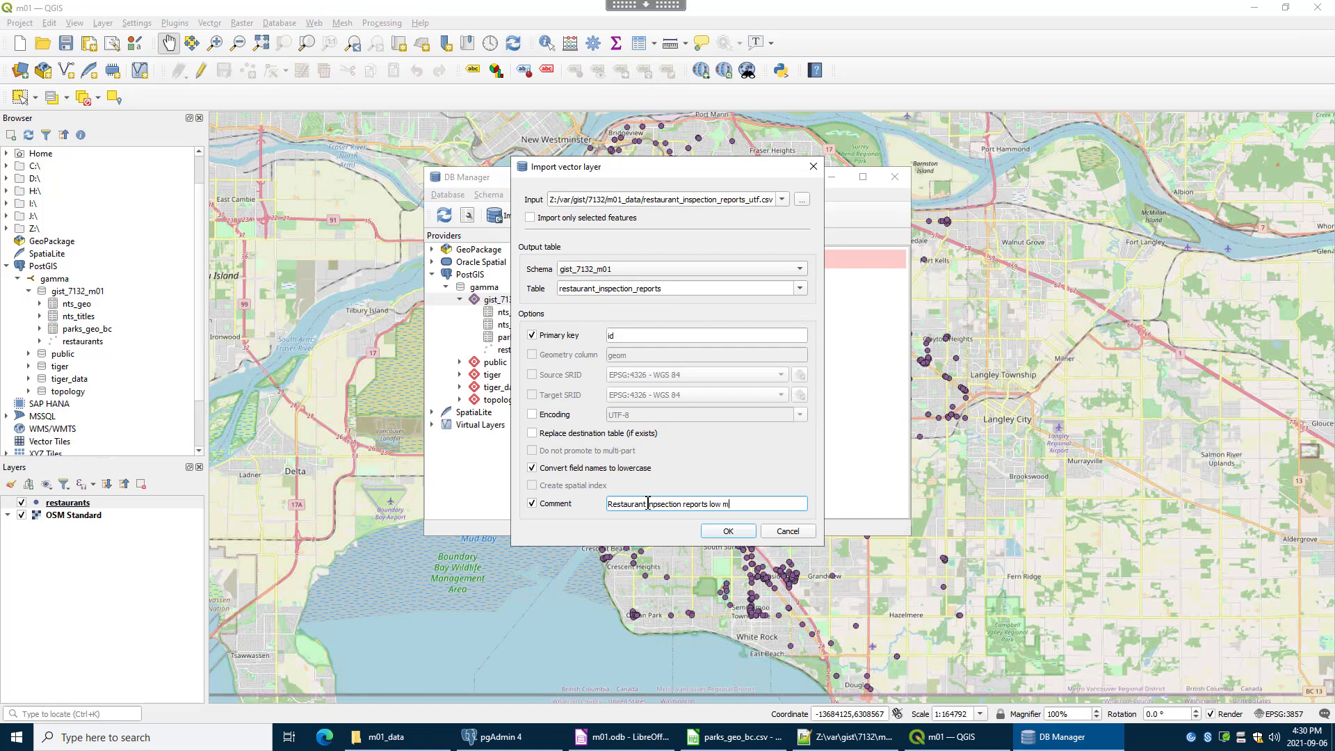
type("oderate")
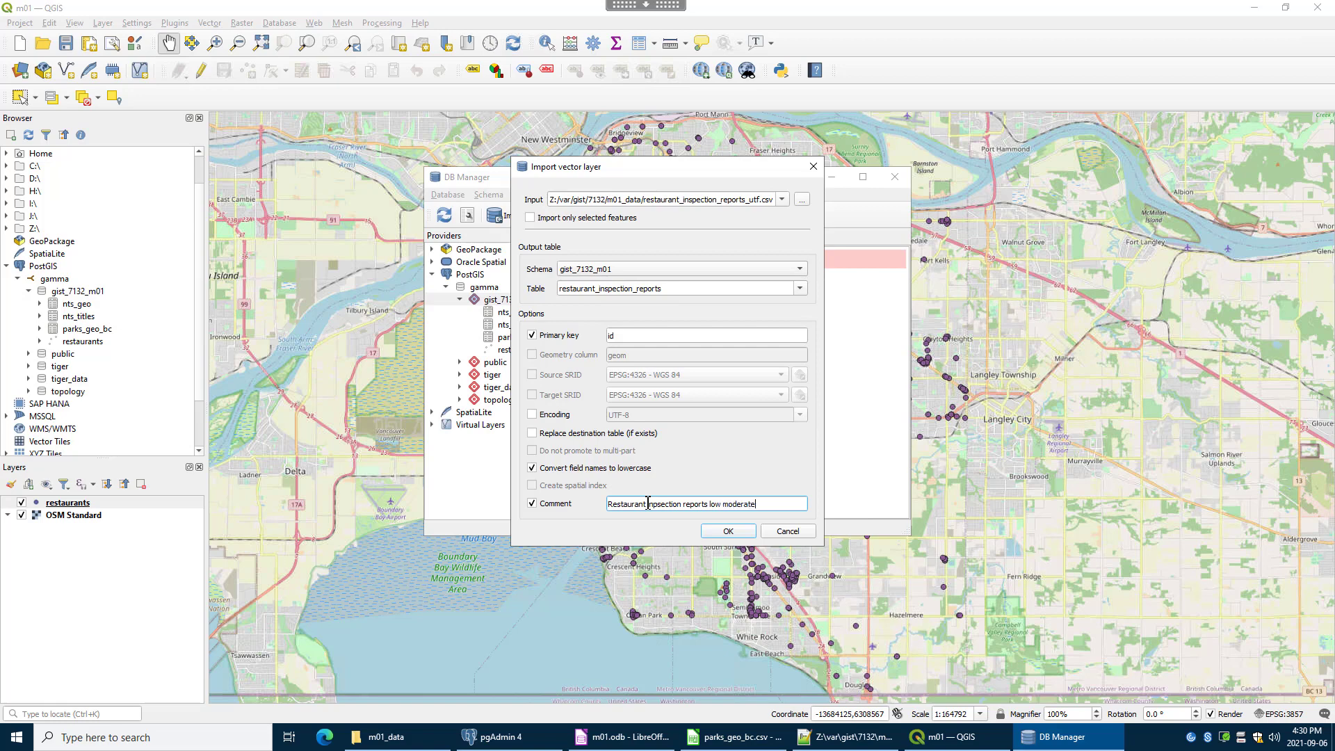
type("high ratings with counts")
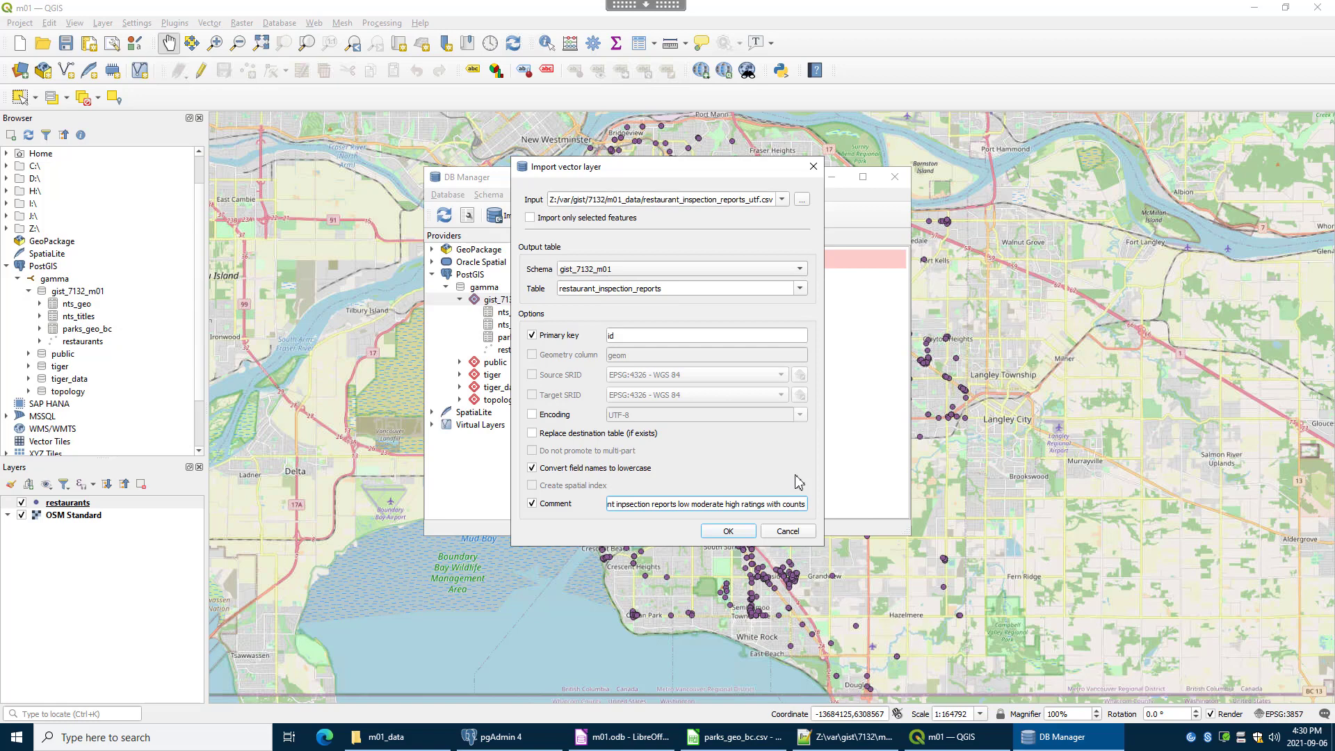
mouse_move(790, 467)
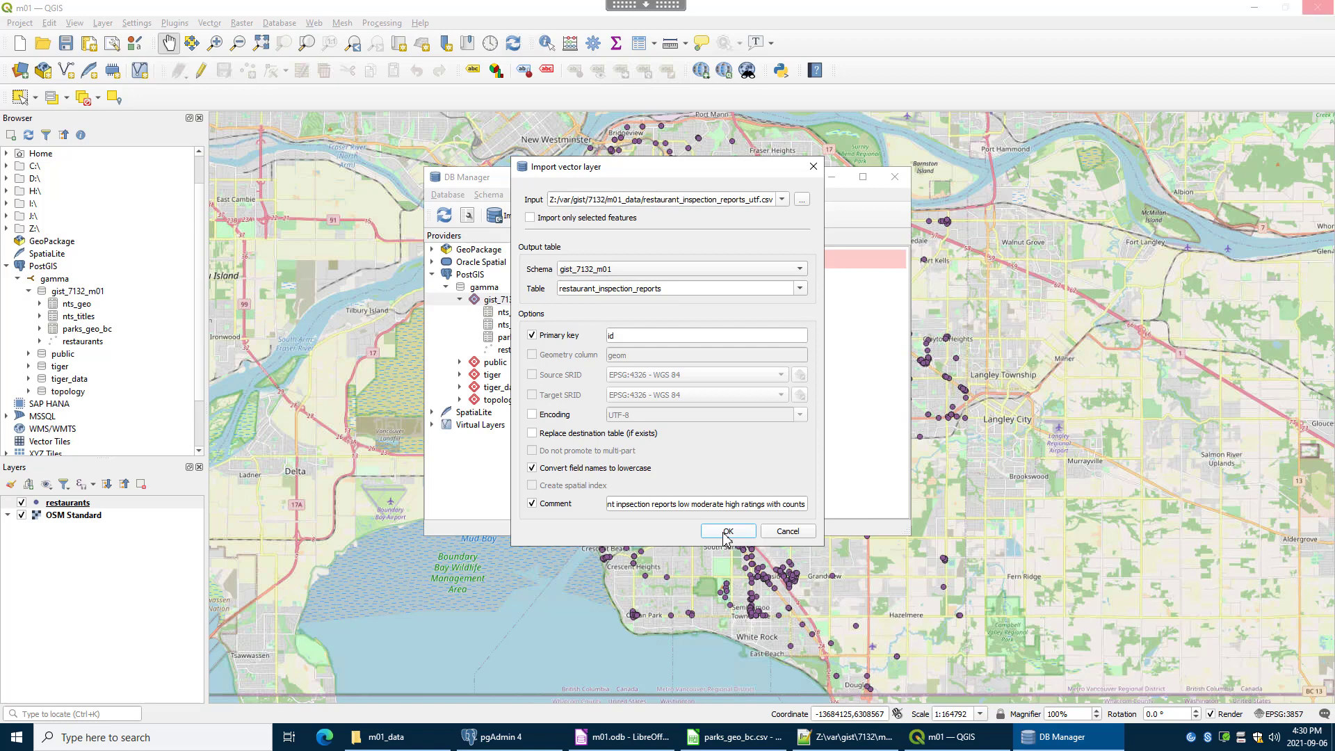
Run the import, acknowledge 'Import was successful', and bring pgAdmin 4 forward.
left_click(726, 530)
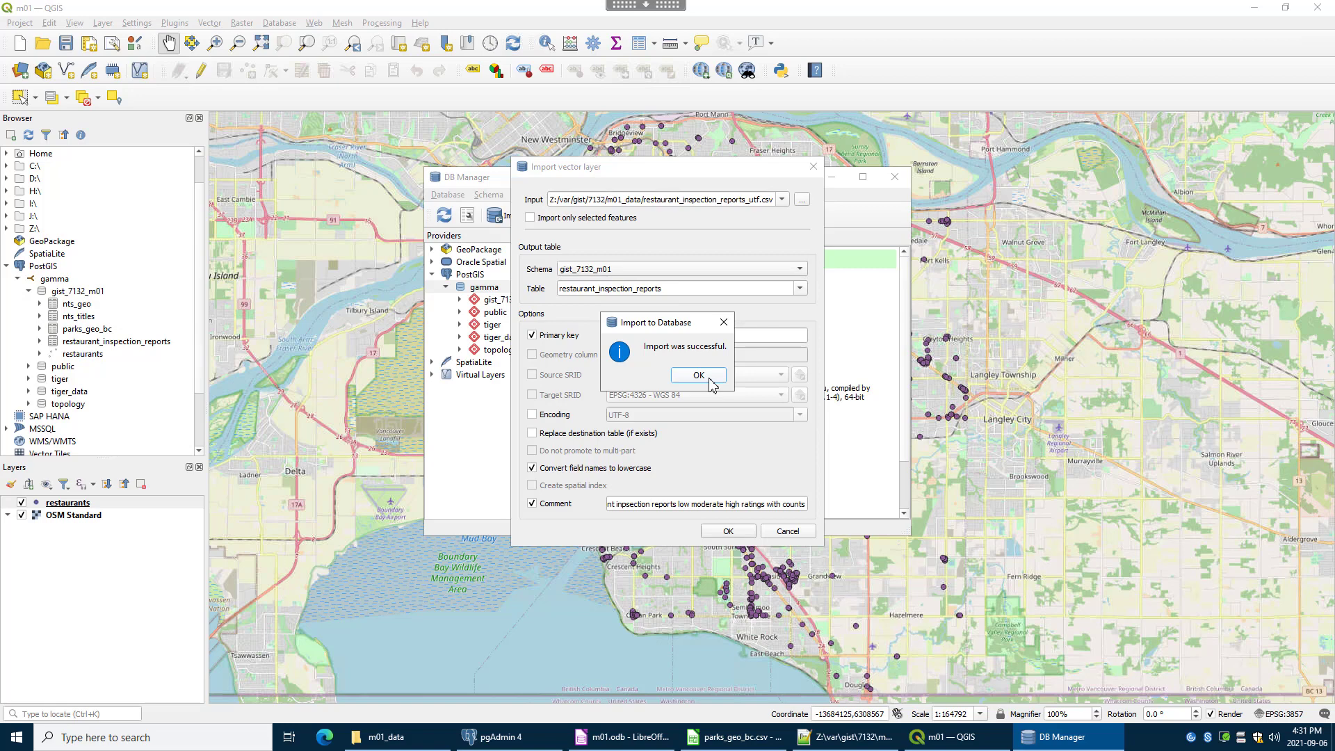
left_click(697, 374)
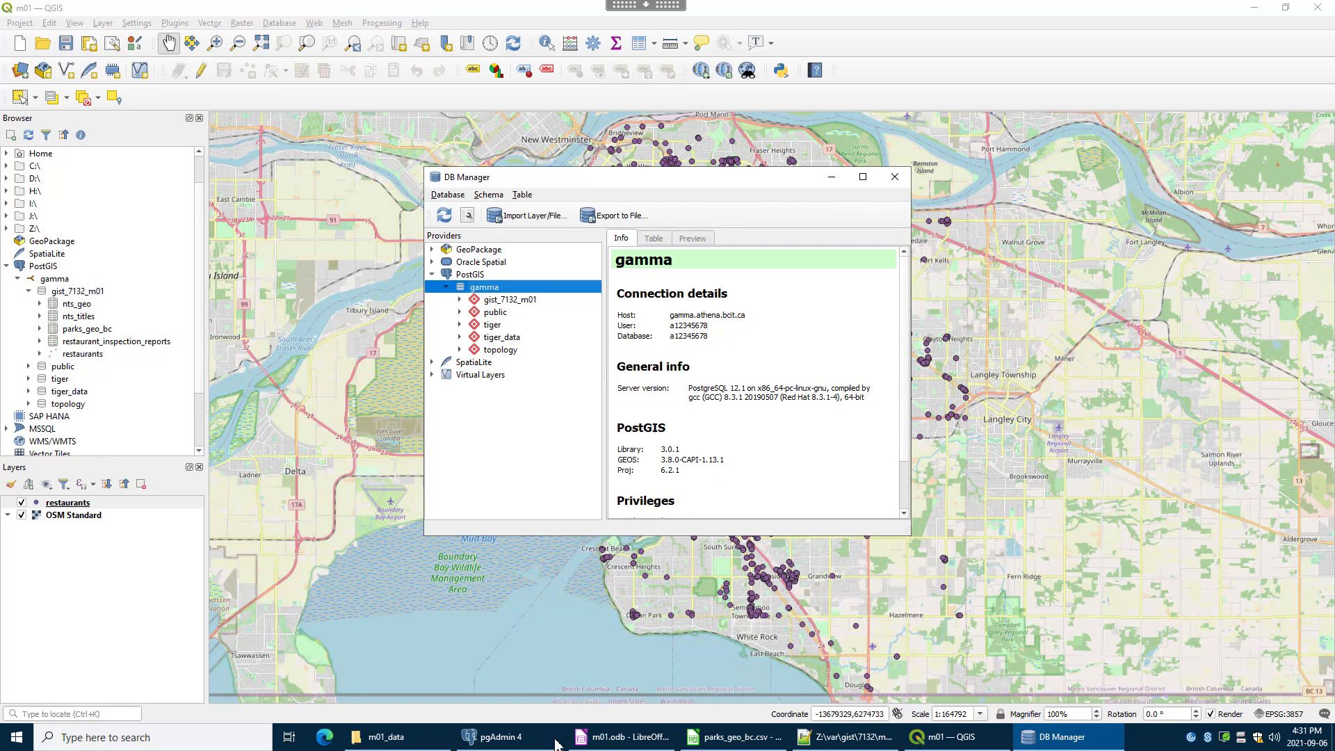
left_click(497, 737)
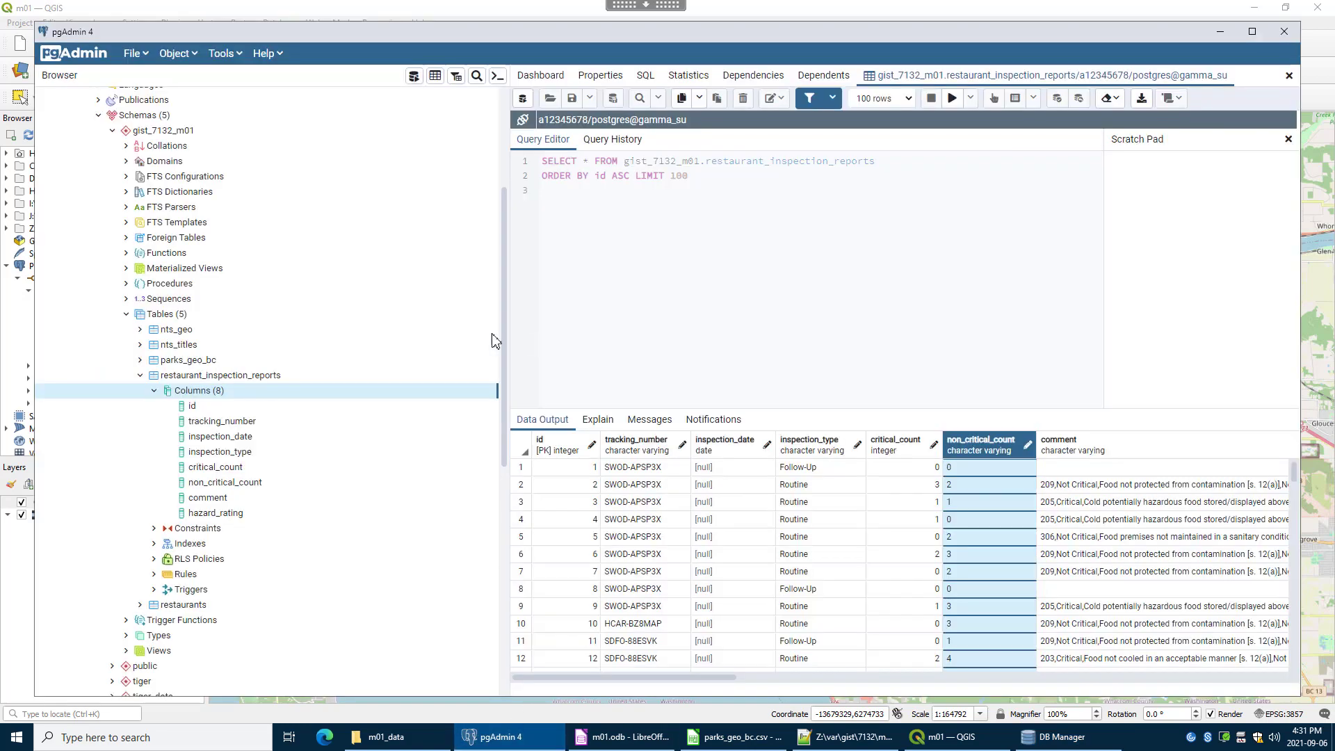
mouse_move(177, 343)
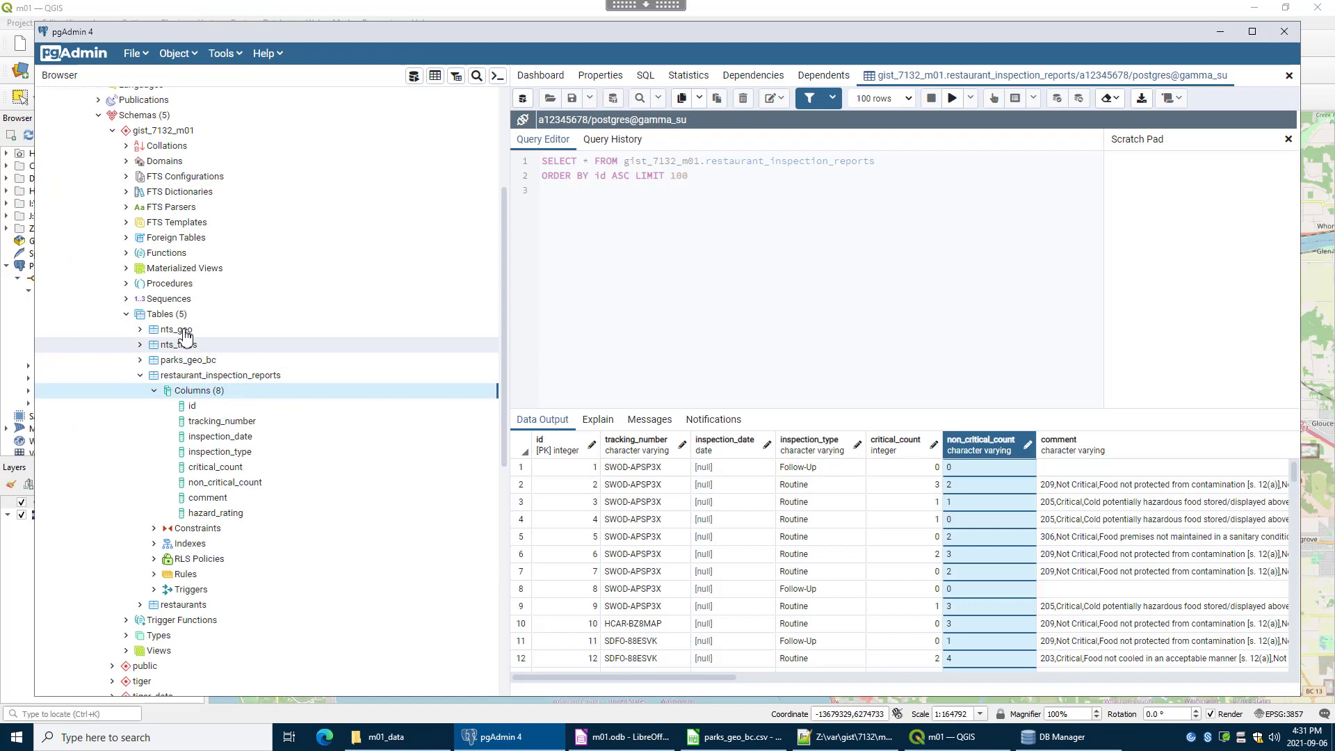
right_click(160, 313)
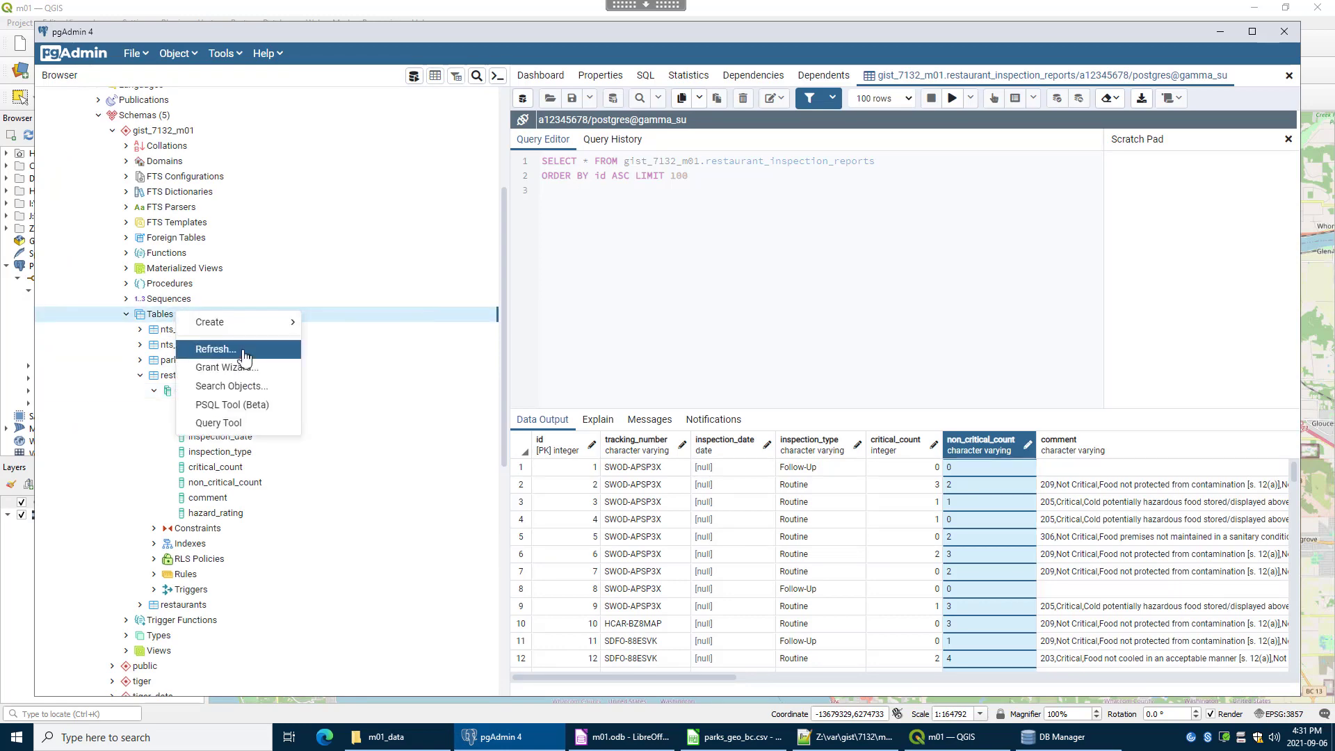
left_click(219, 349)
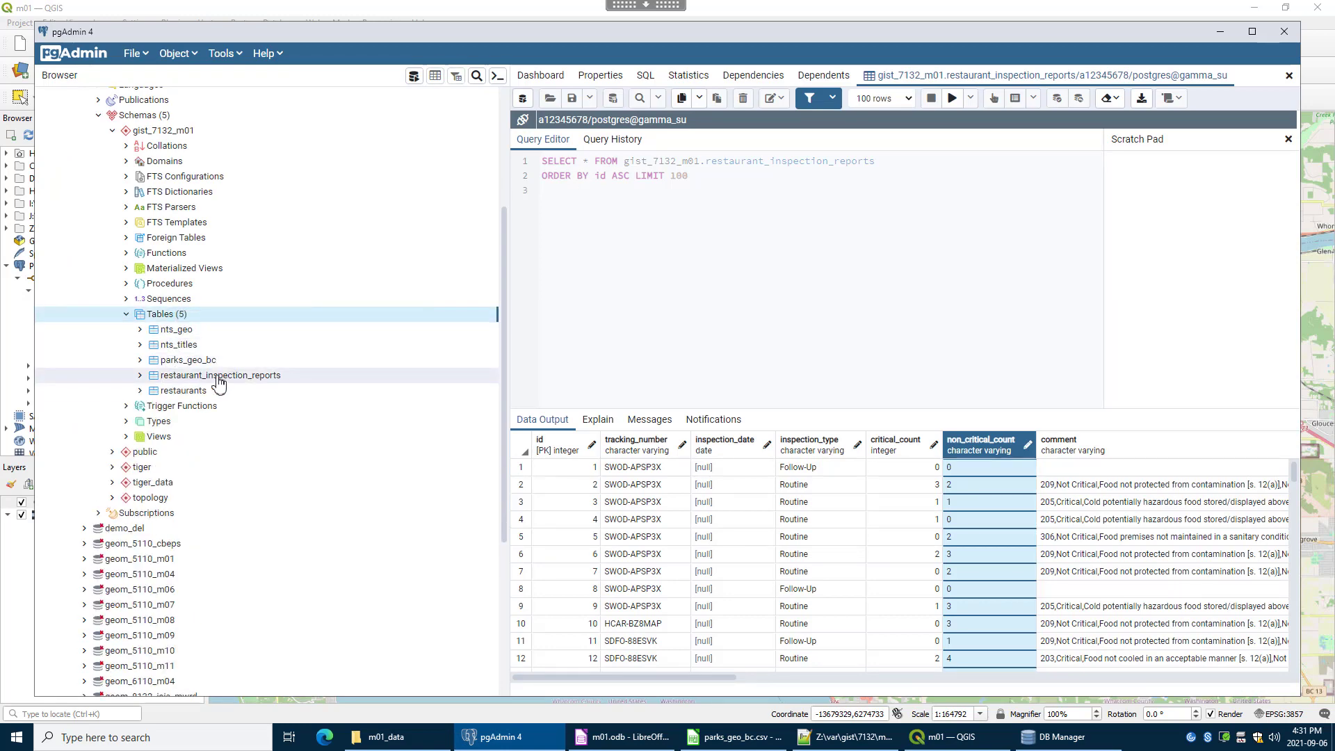
left_click(218, 375)
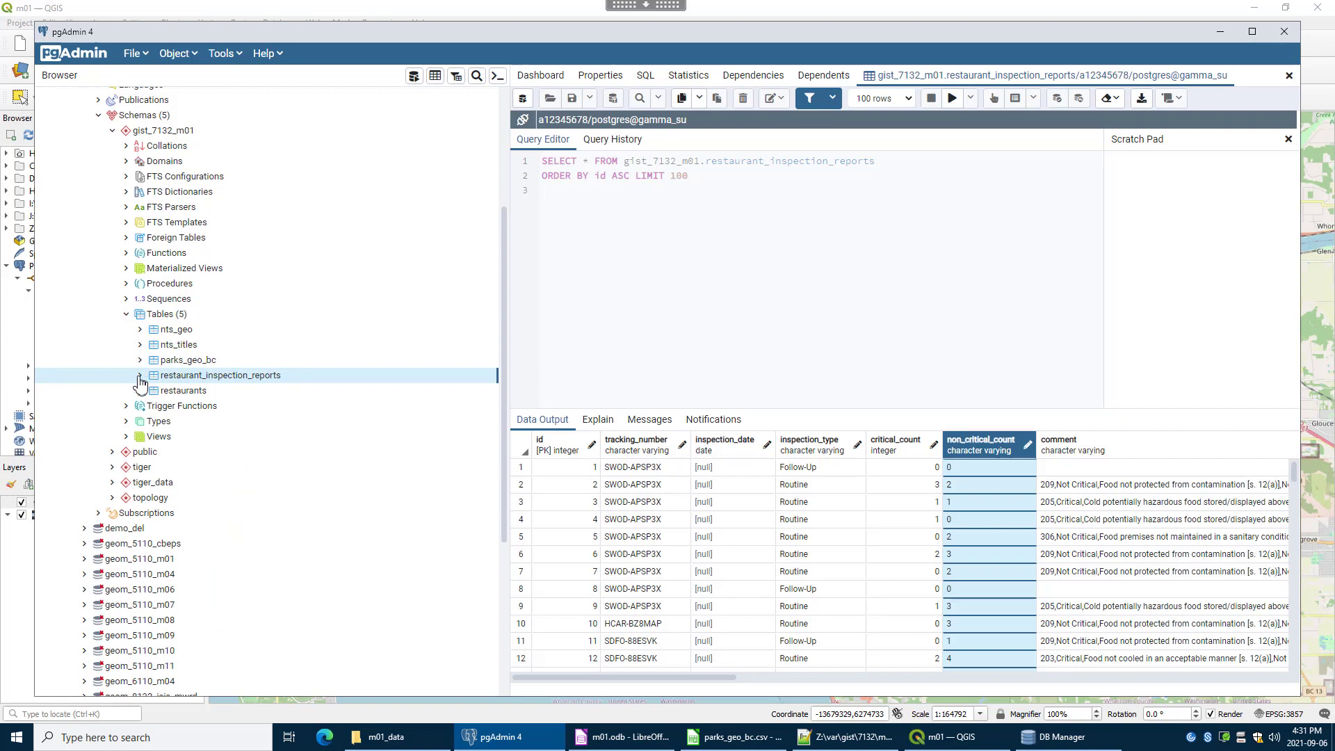
left_click(140, 374)
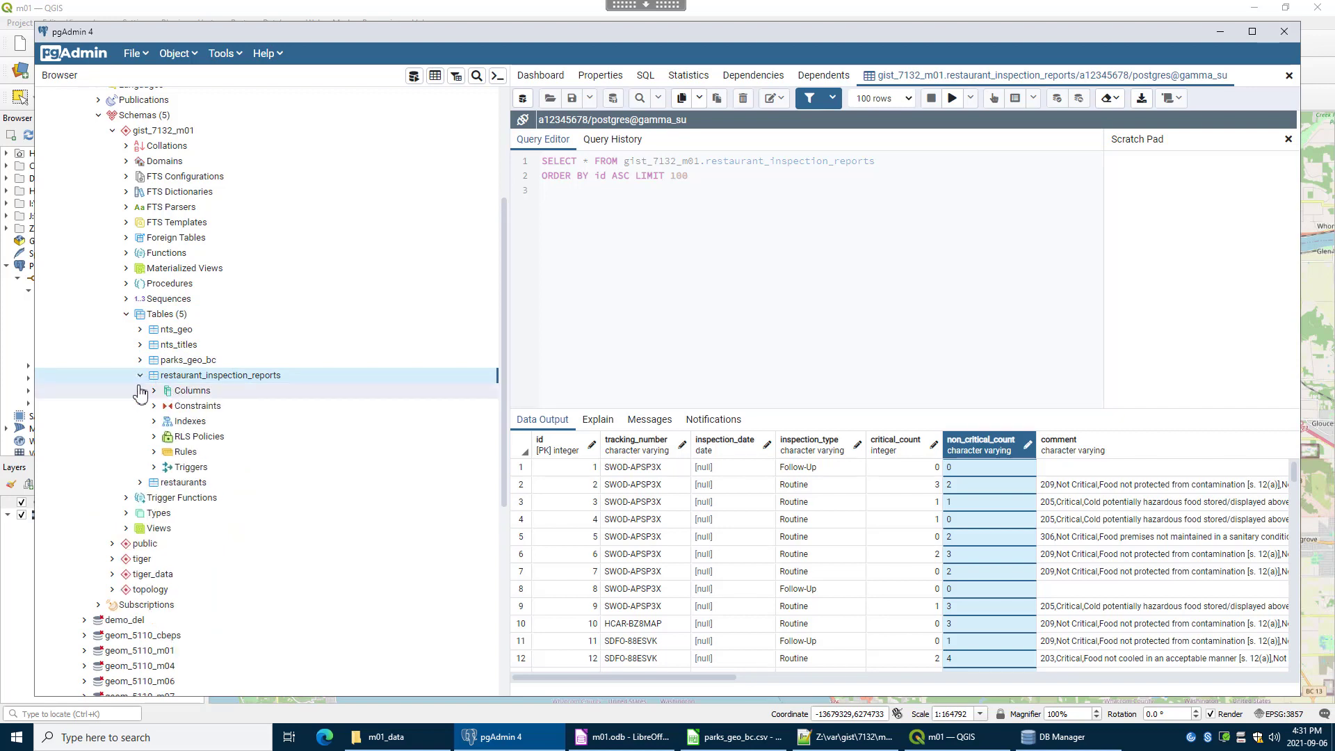
left_click(140, 390)
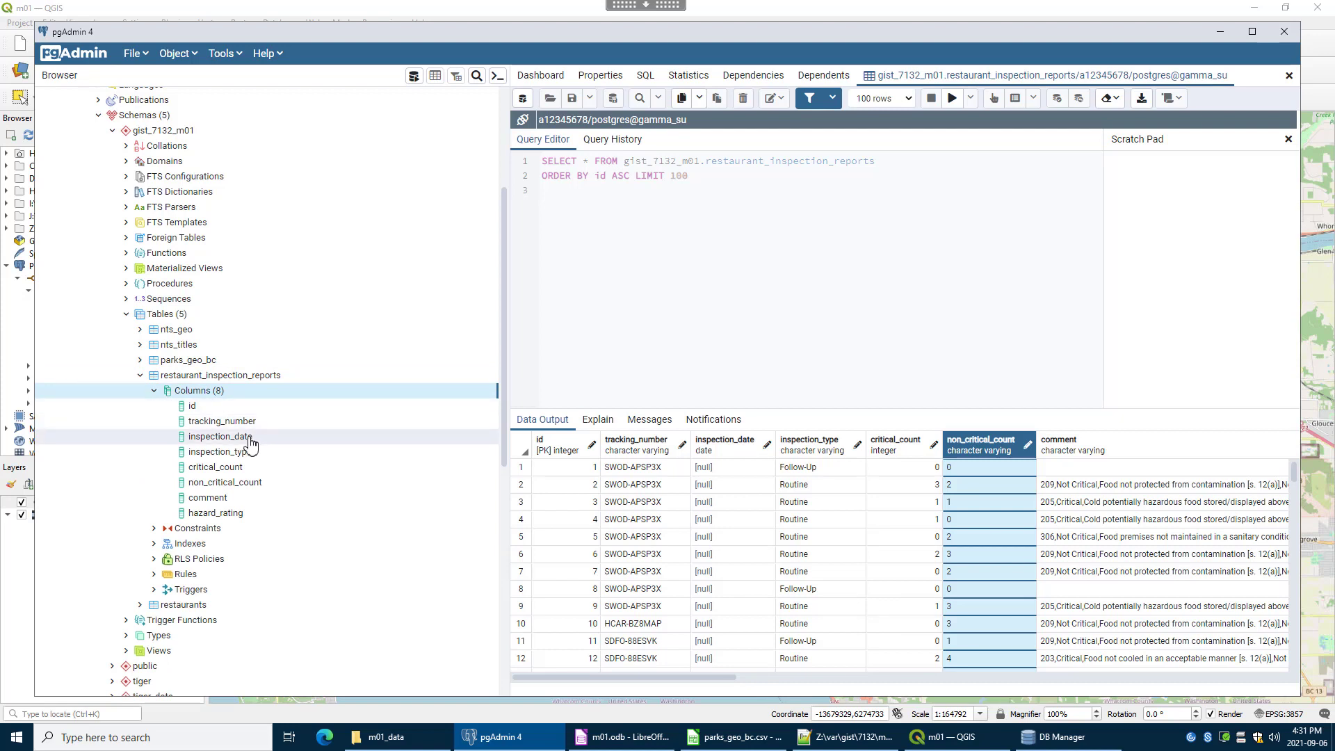
right_click(219, 435)
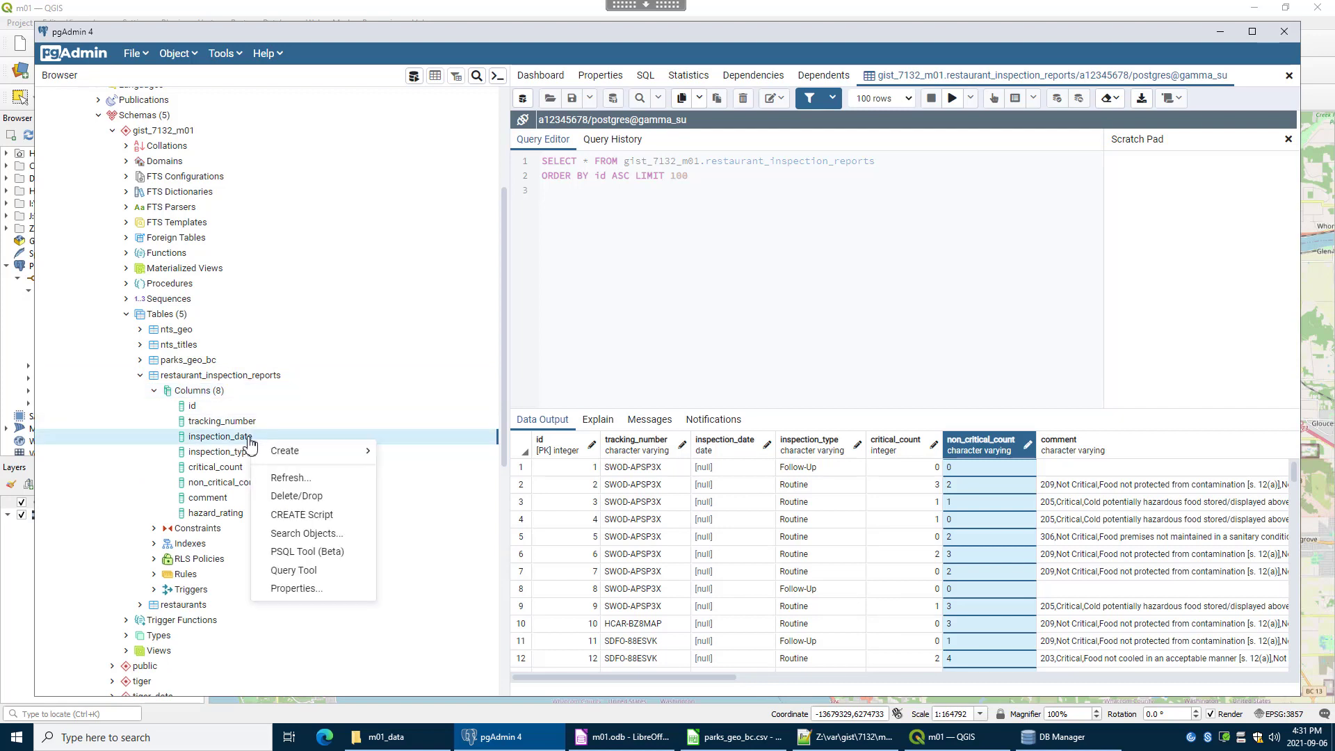
left_click(296, 589)
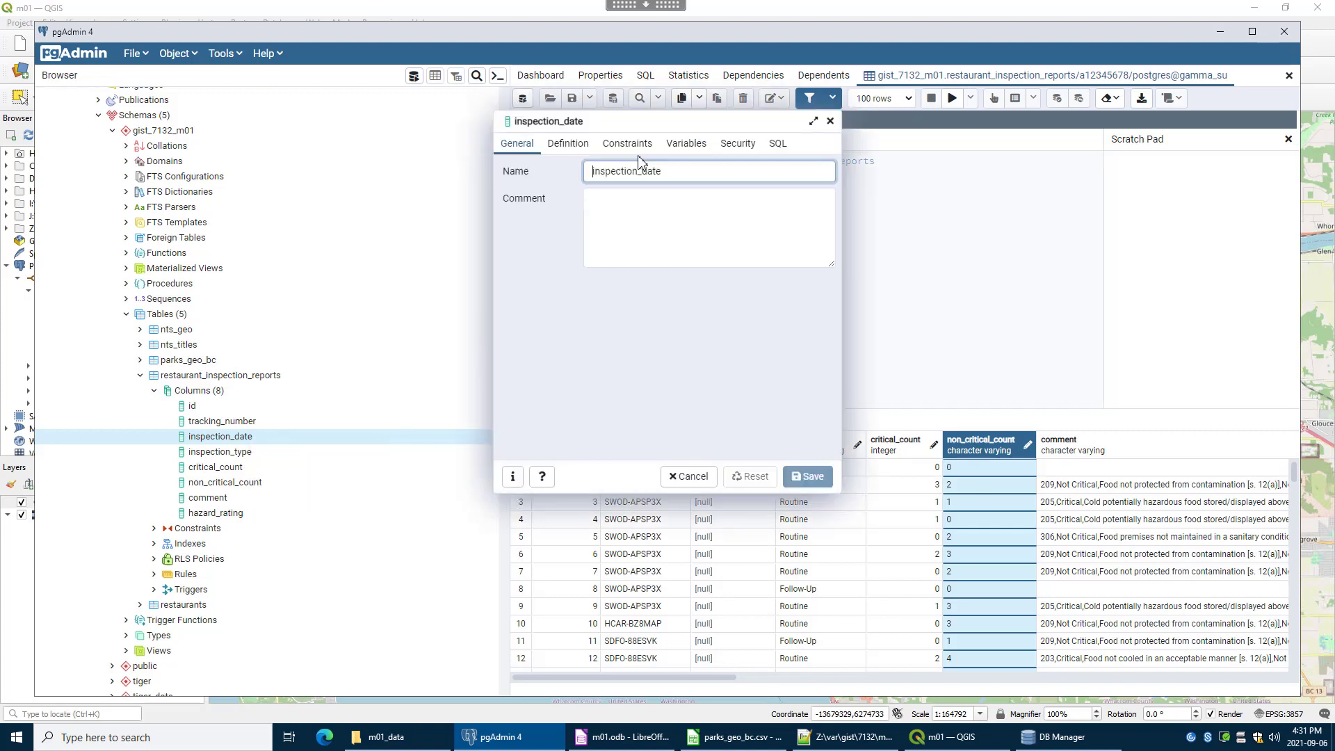
left_click(568, 143)
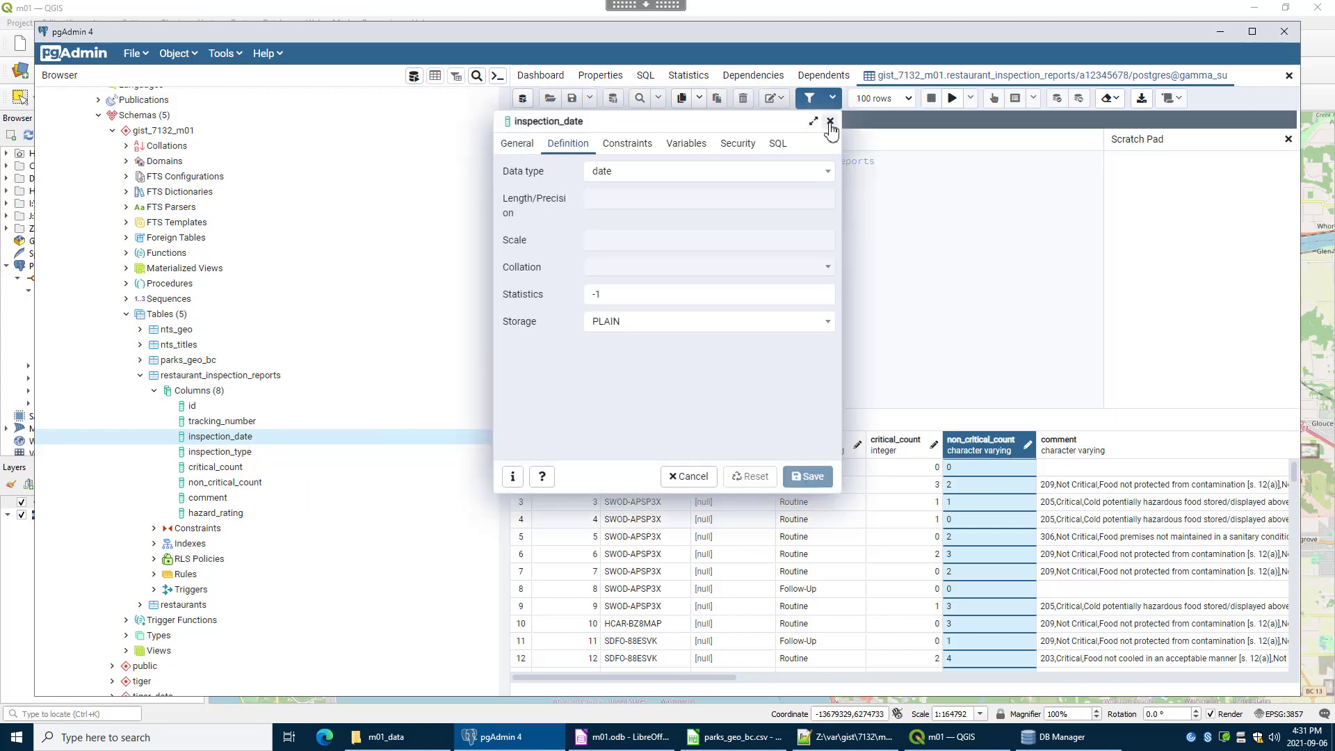
left_click(830, 122)
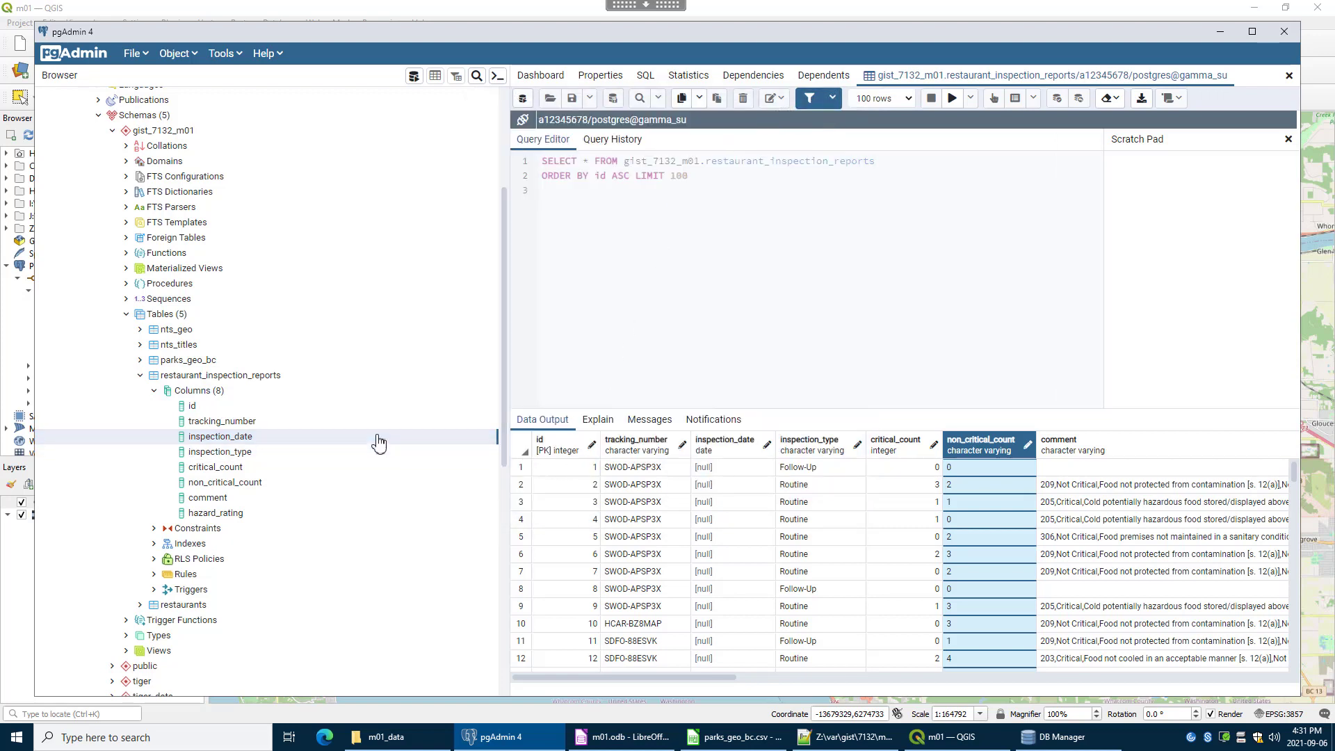
View all rows of restaurant_inspection_reports and scroll across to the hazard_rating column.
right_click(218, 375)
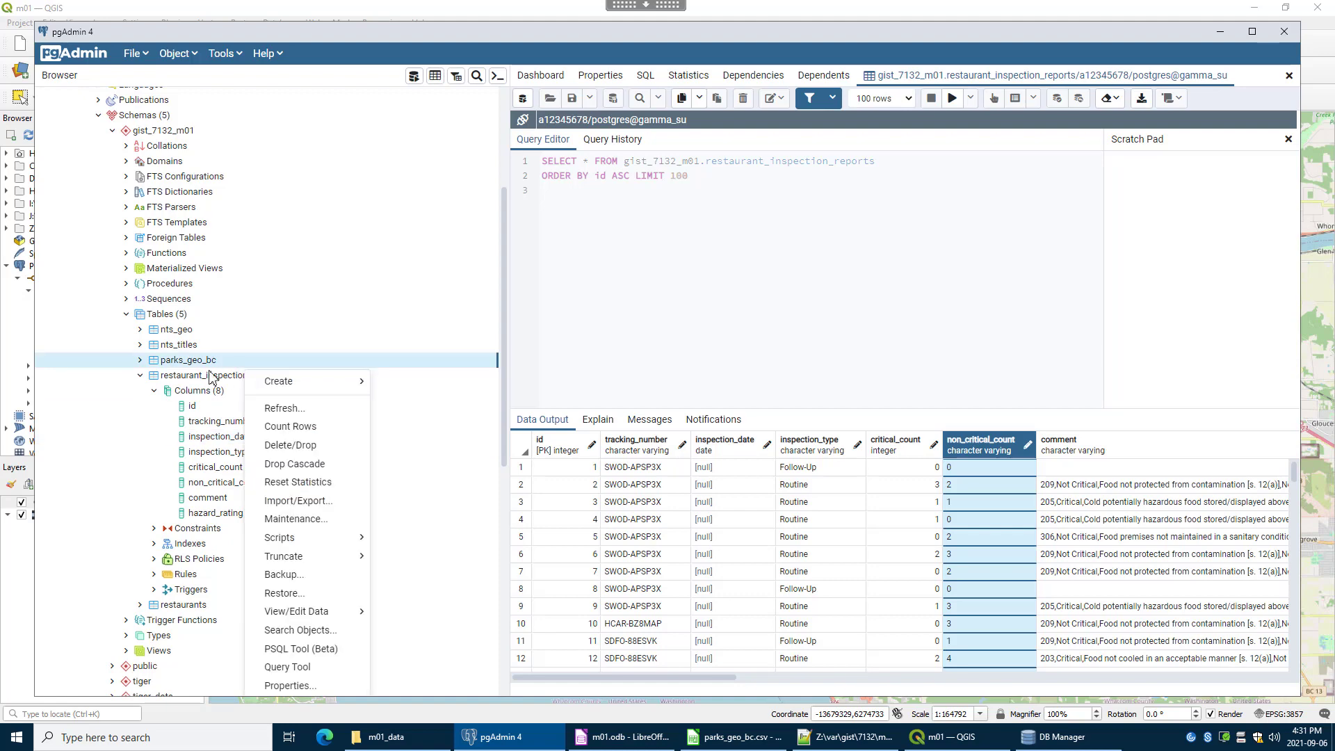
left_click(222, 53)
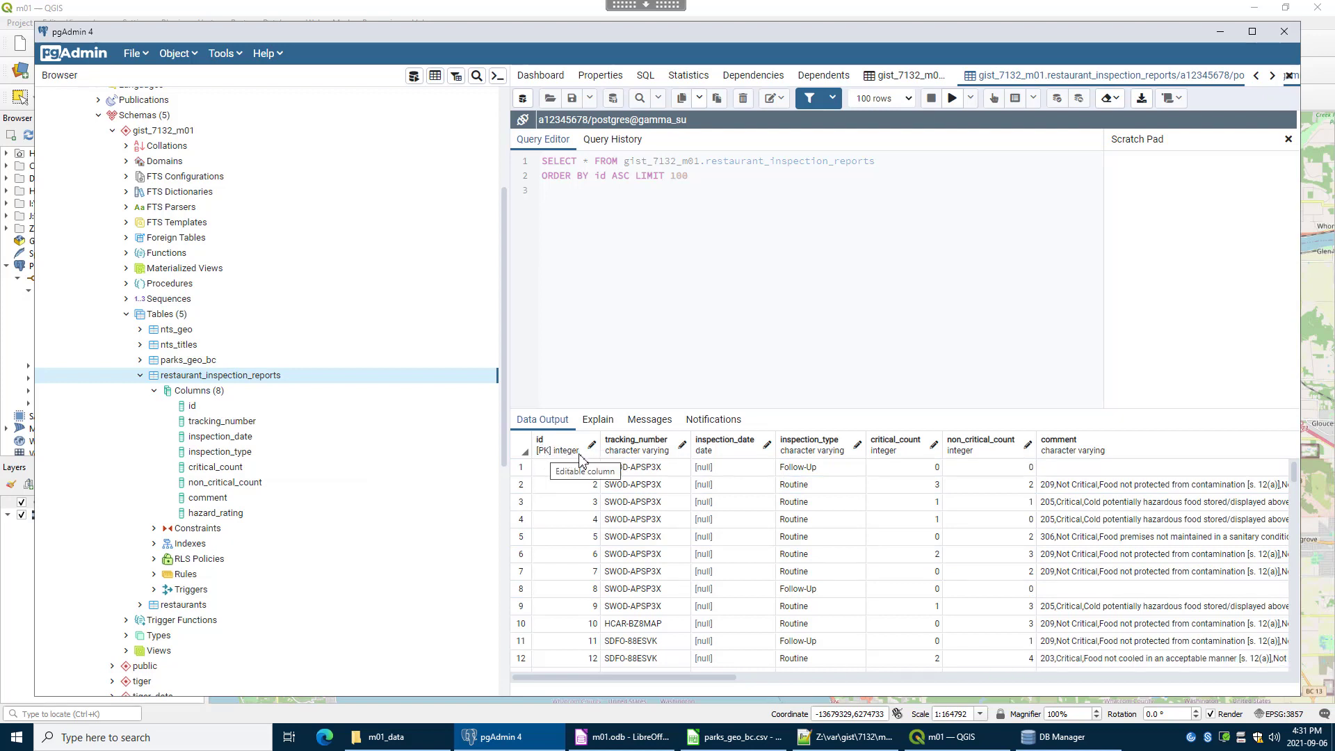
mouse_move(650, 464)
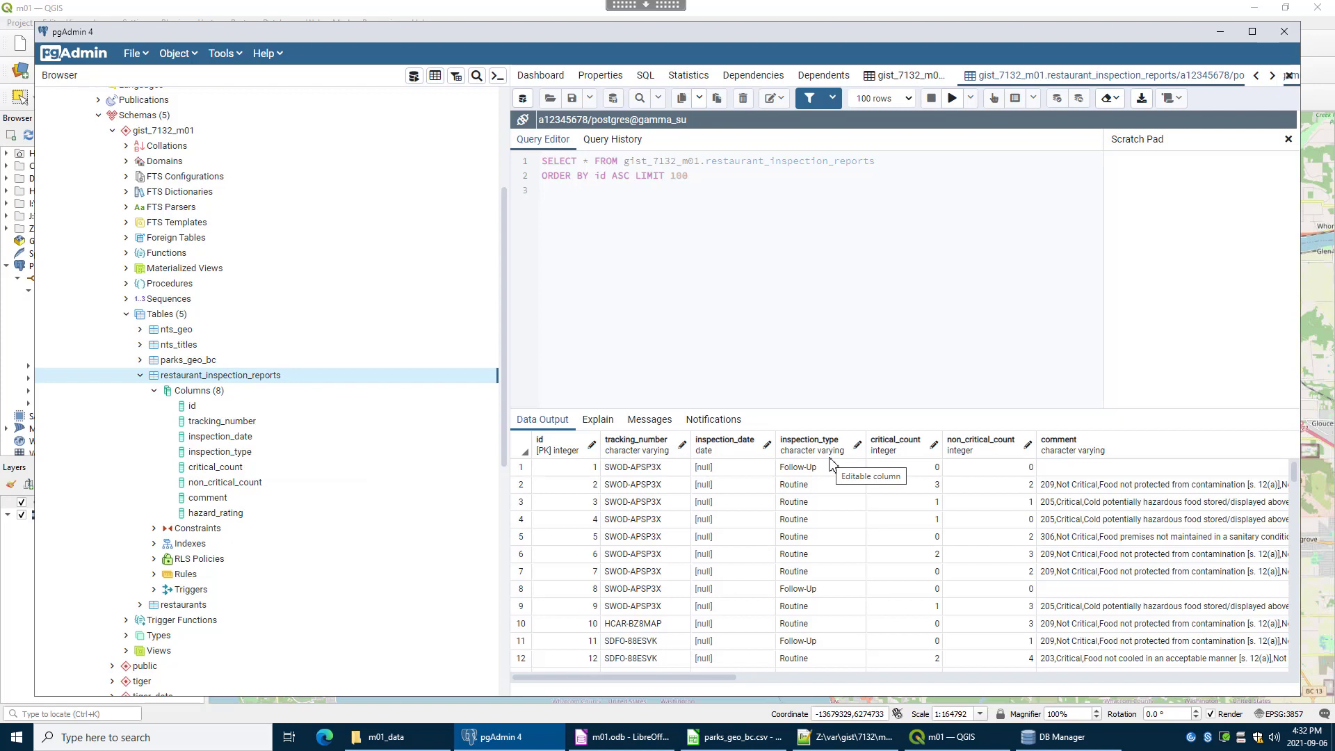
mouse_move(924, 462)
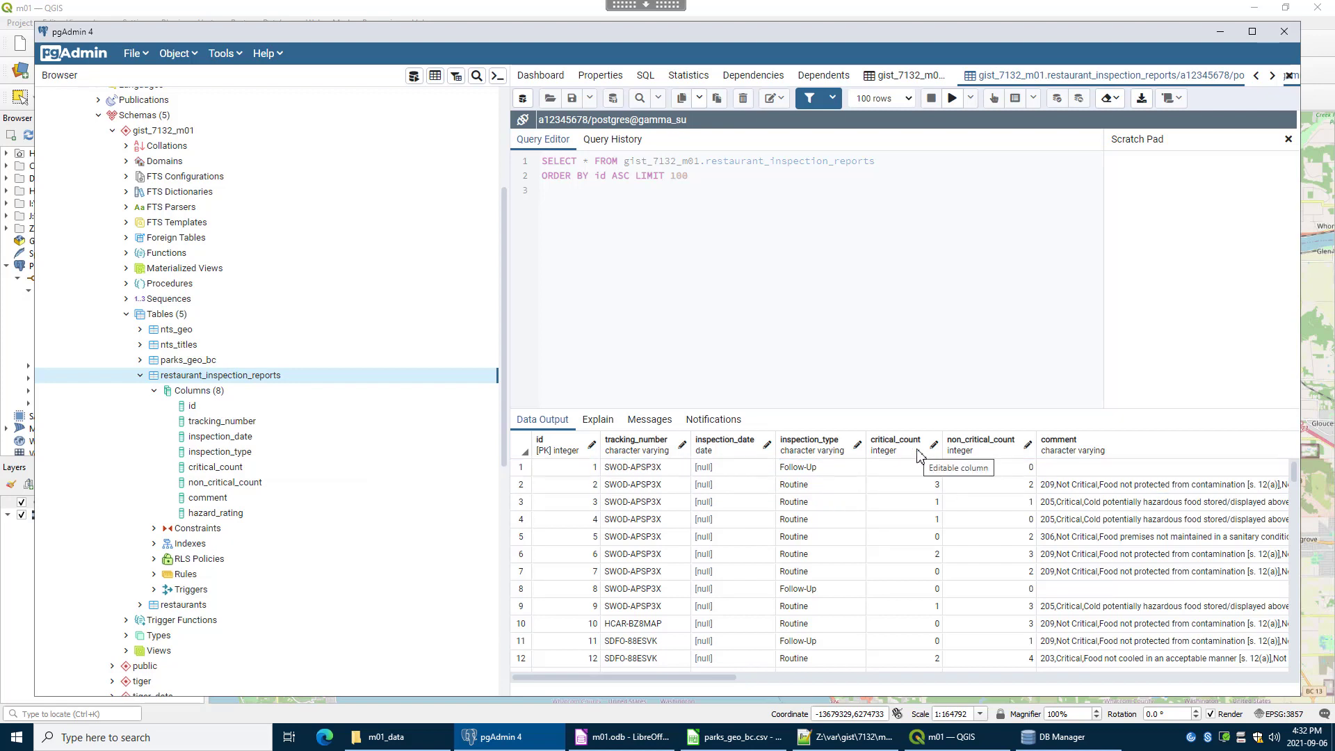
mouse_move(860, 476)
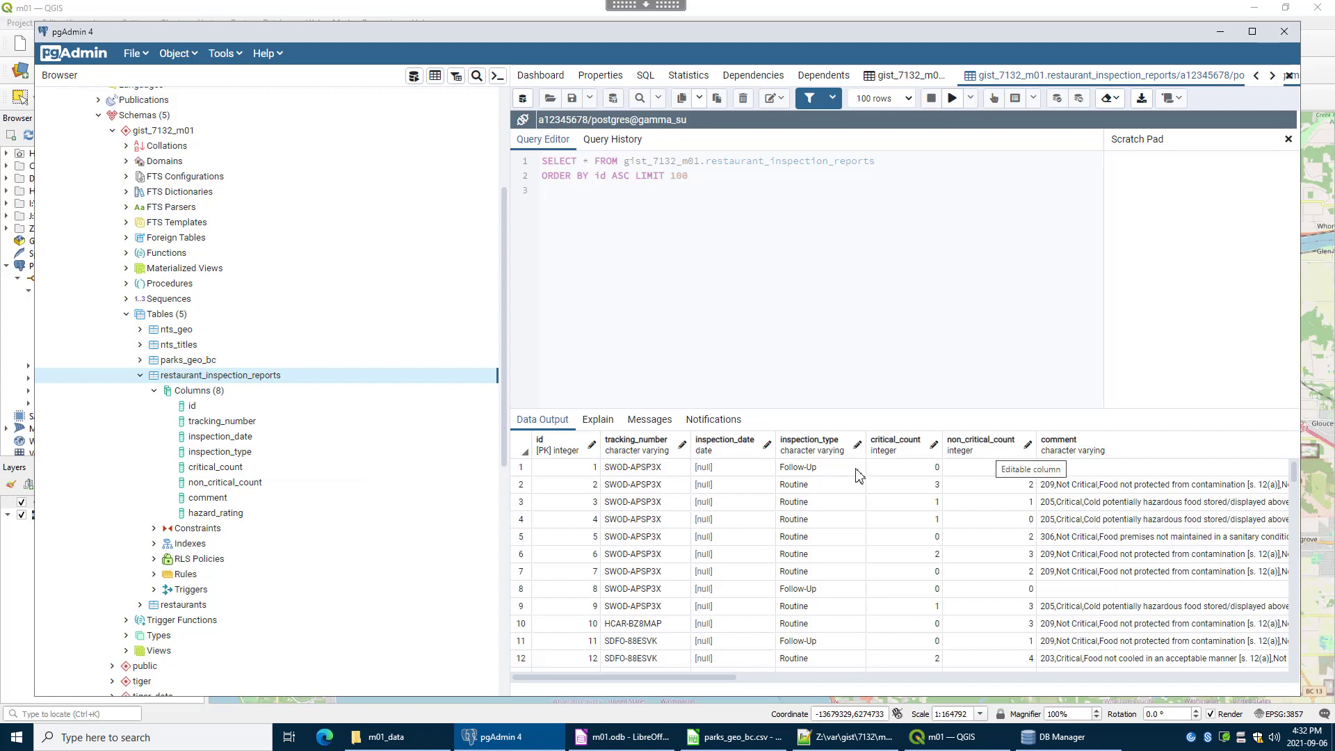
mouse_move(999, 461)
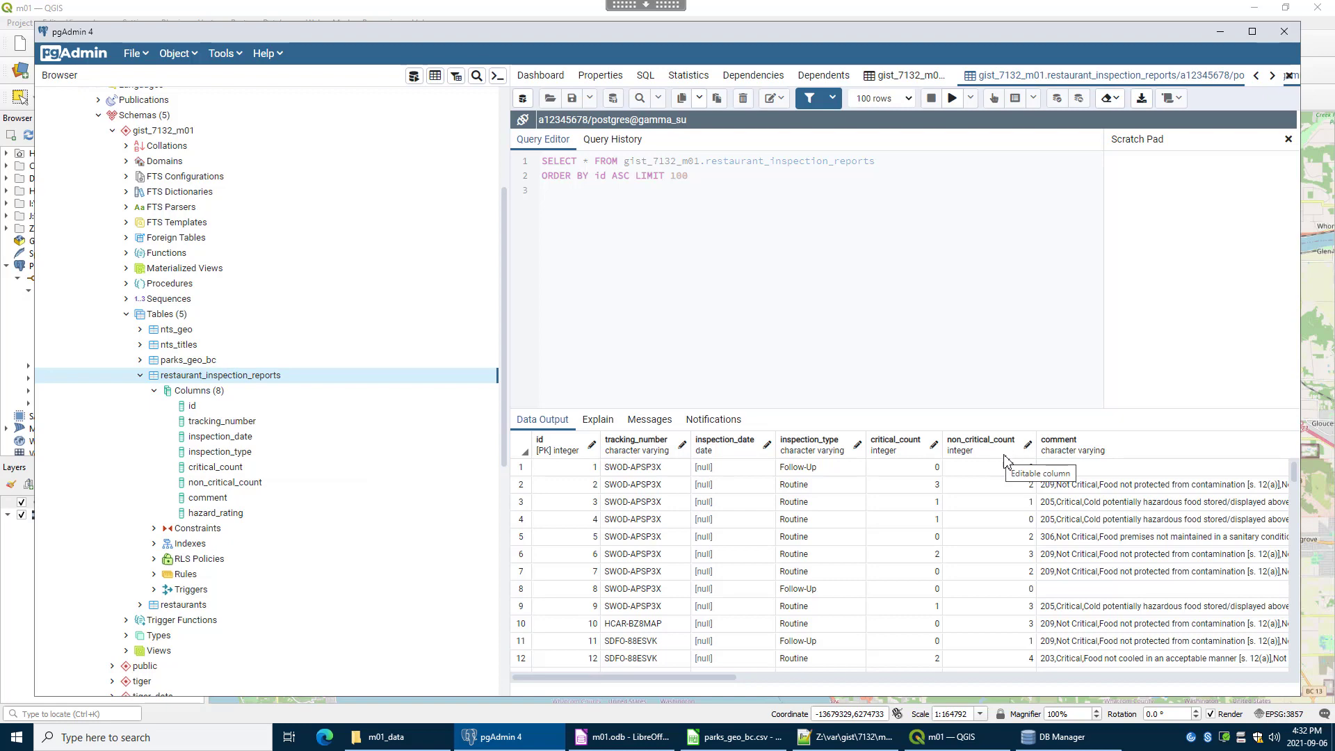
mouse_move(817, 655)
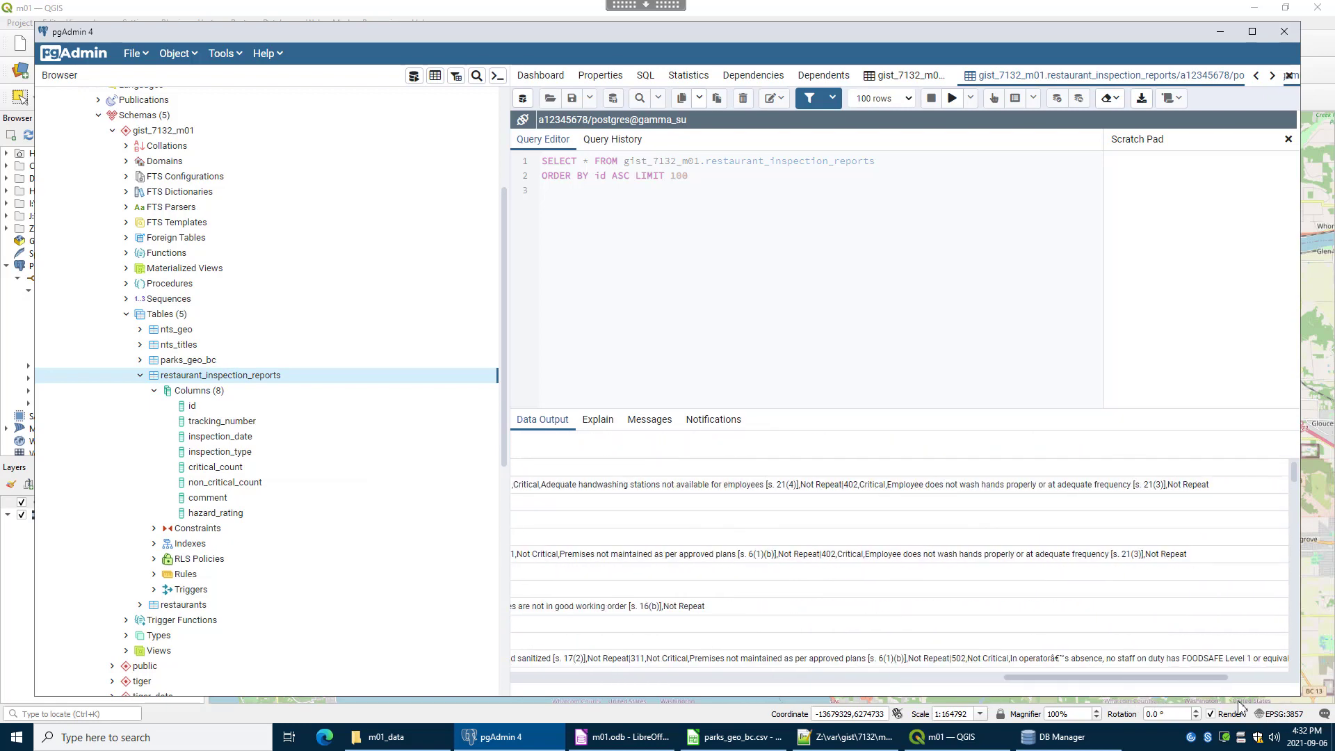
scroll("right", 3)
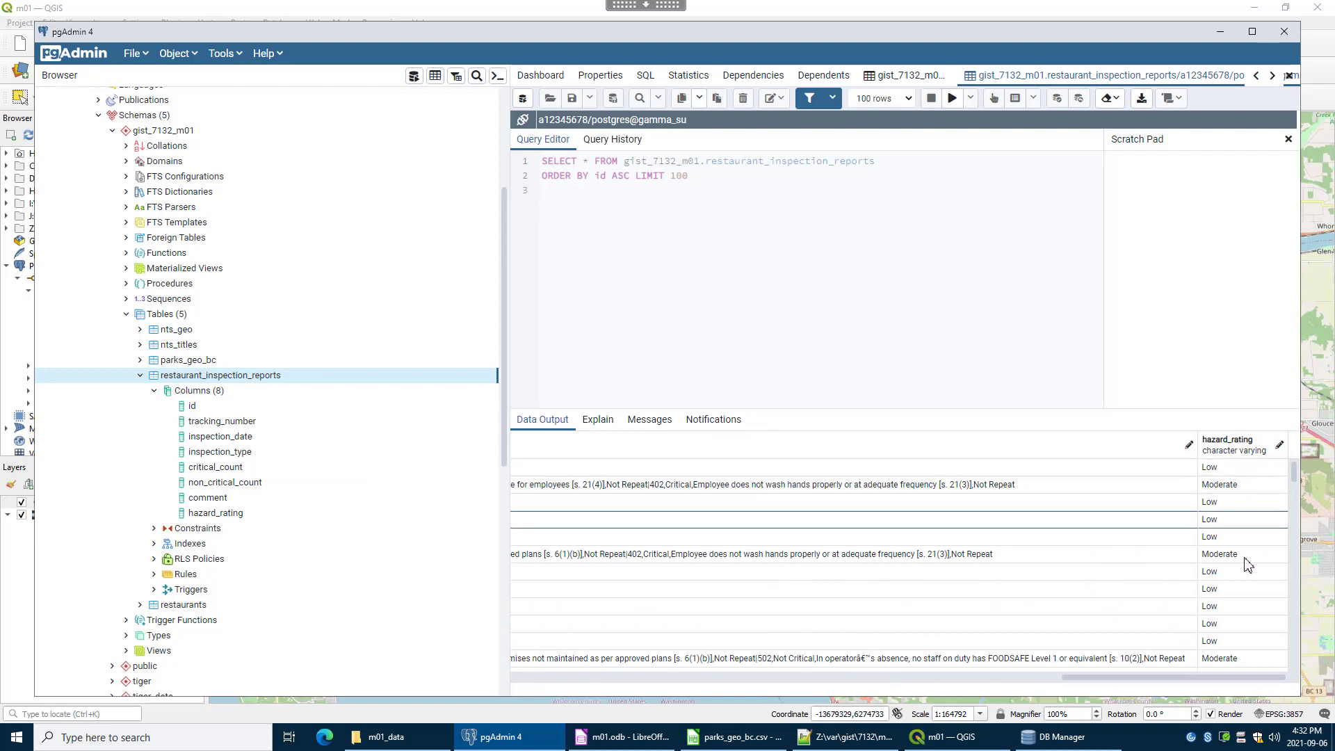
mouse_move(869, 666)
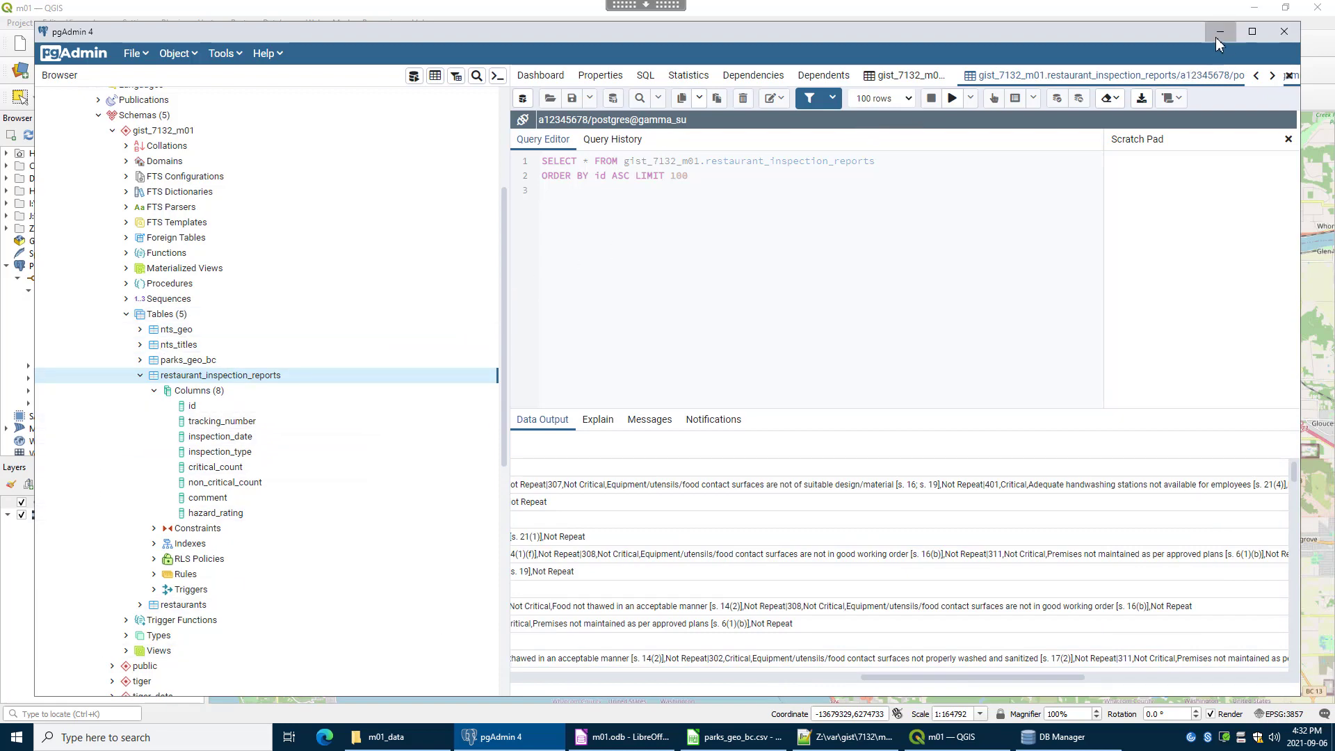
Minimize pgAdmin 4 and close DB Manager to return to the QGIS map.
left_click(1220, 32)
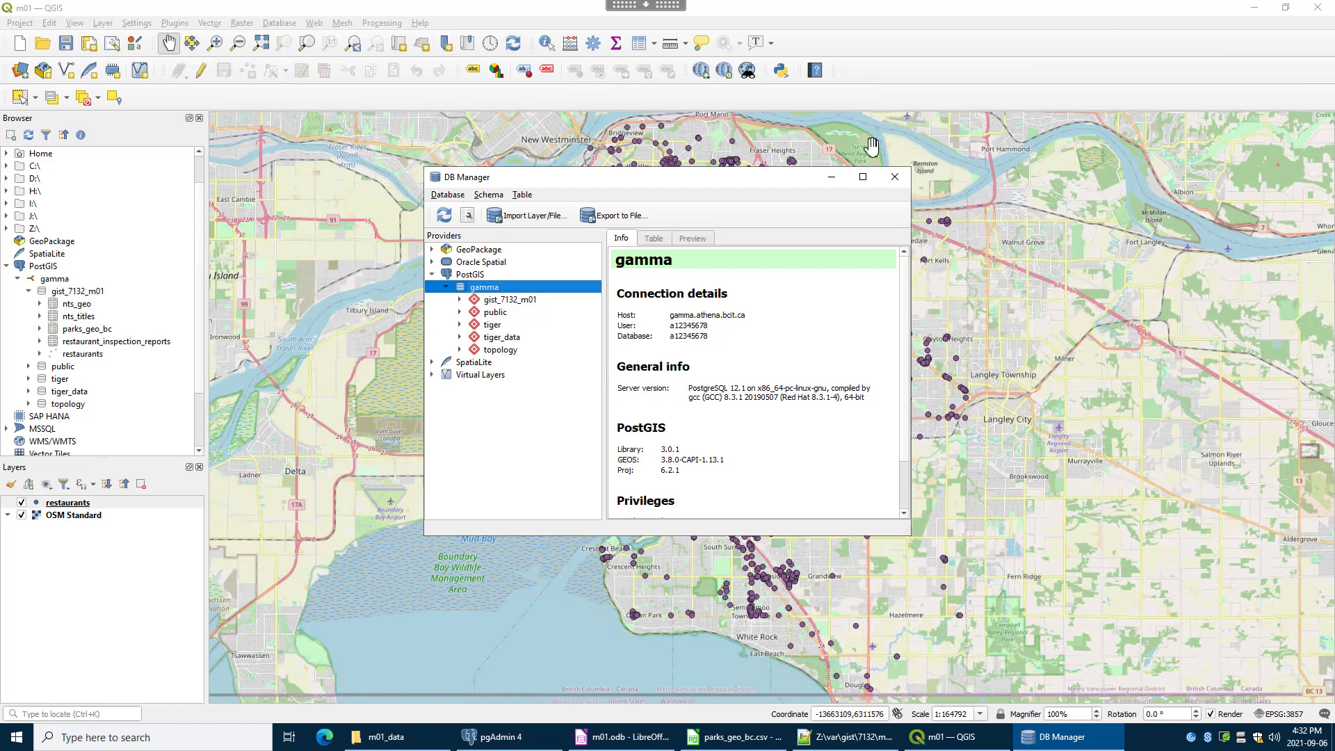
left_click(895, 176)
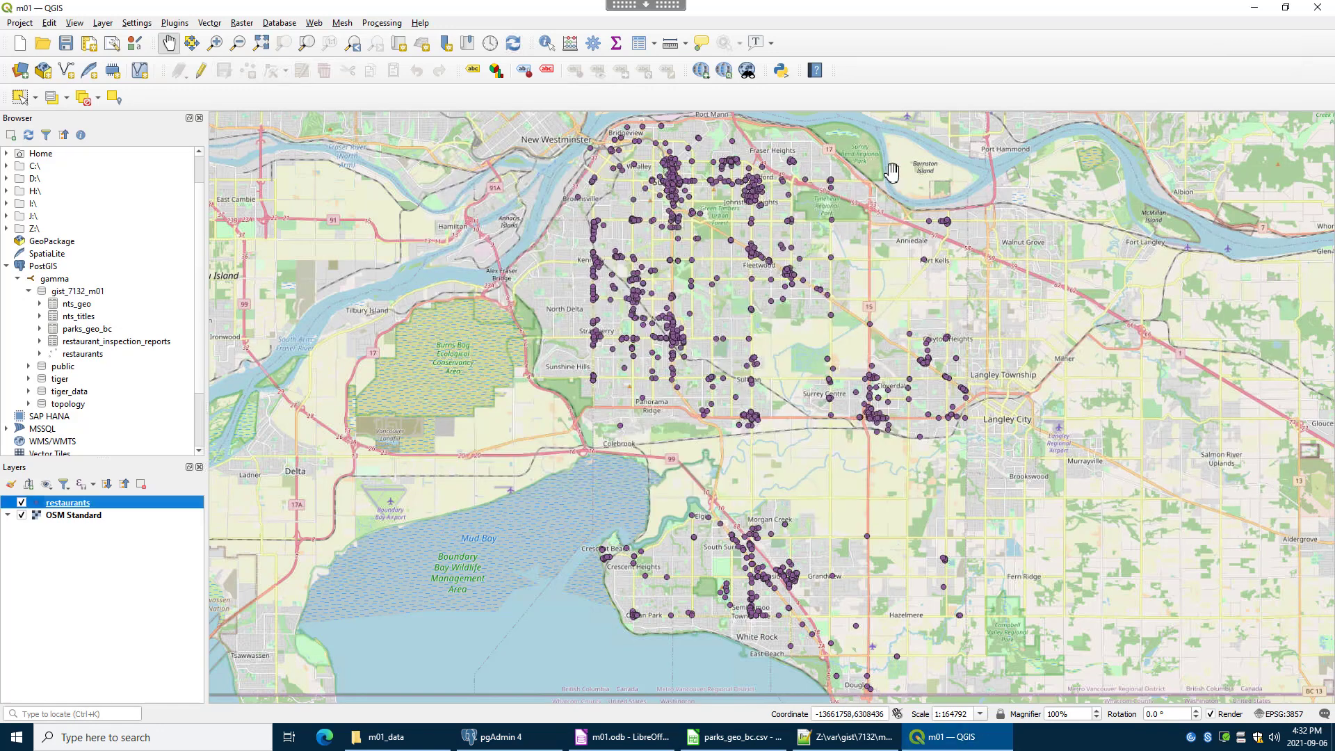